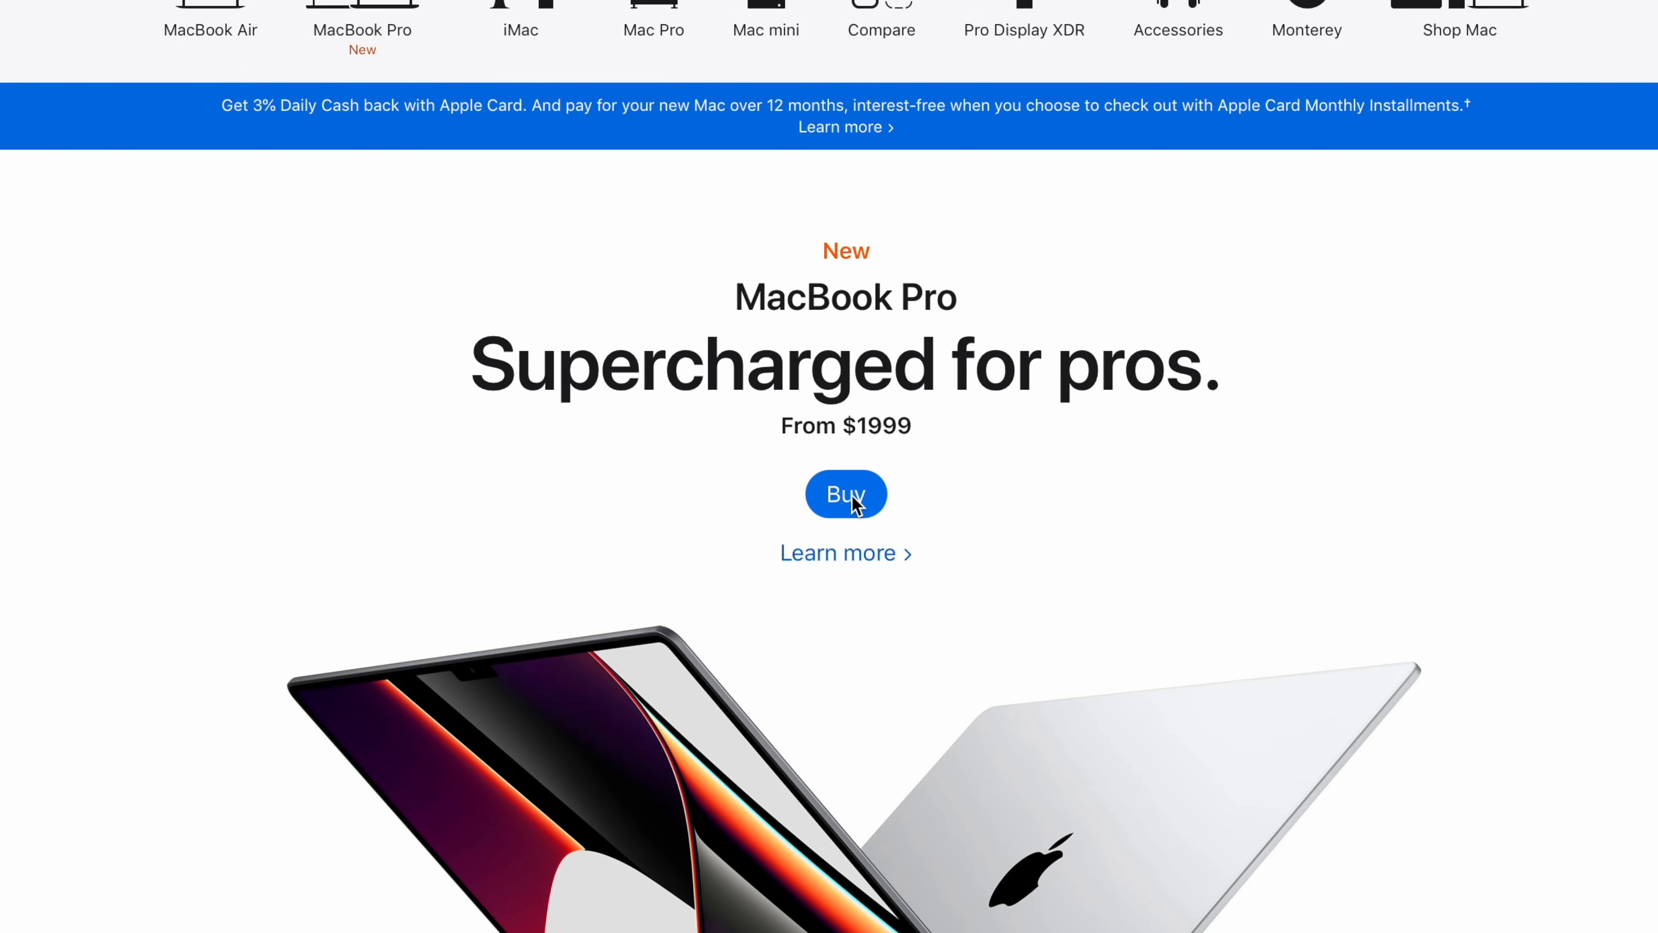
Bring up the MacBook Pro buying page and scroll to the 16-inch M1 Max configurations.
click(846, 494)
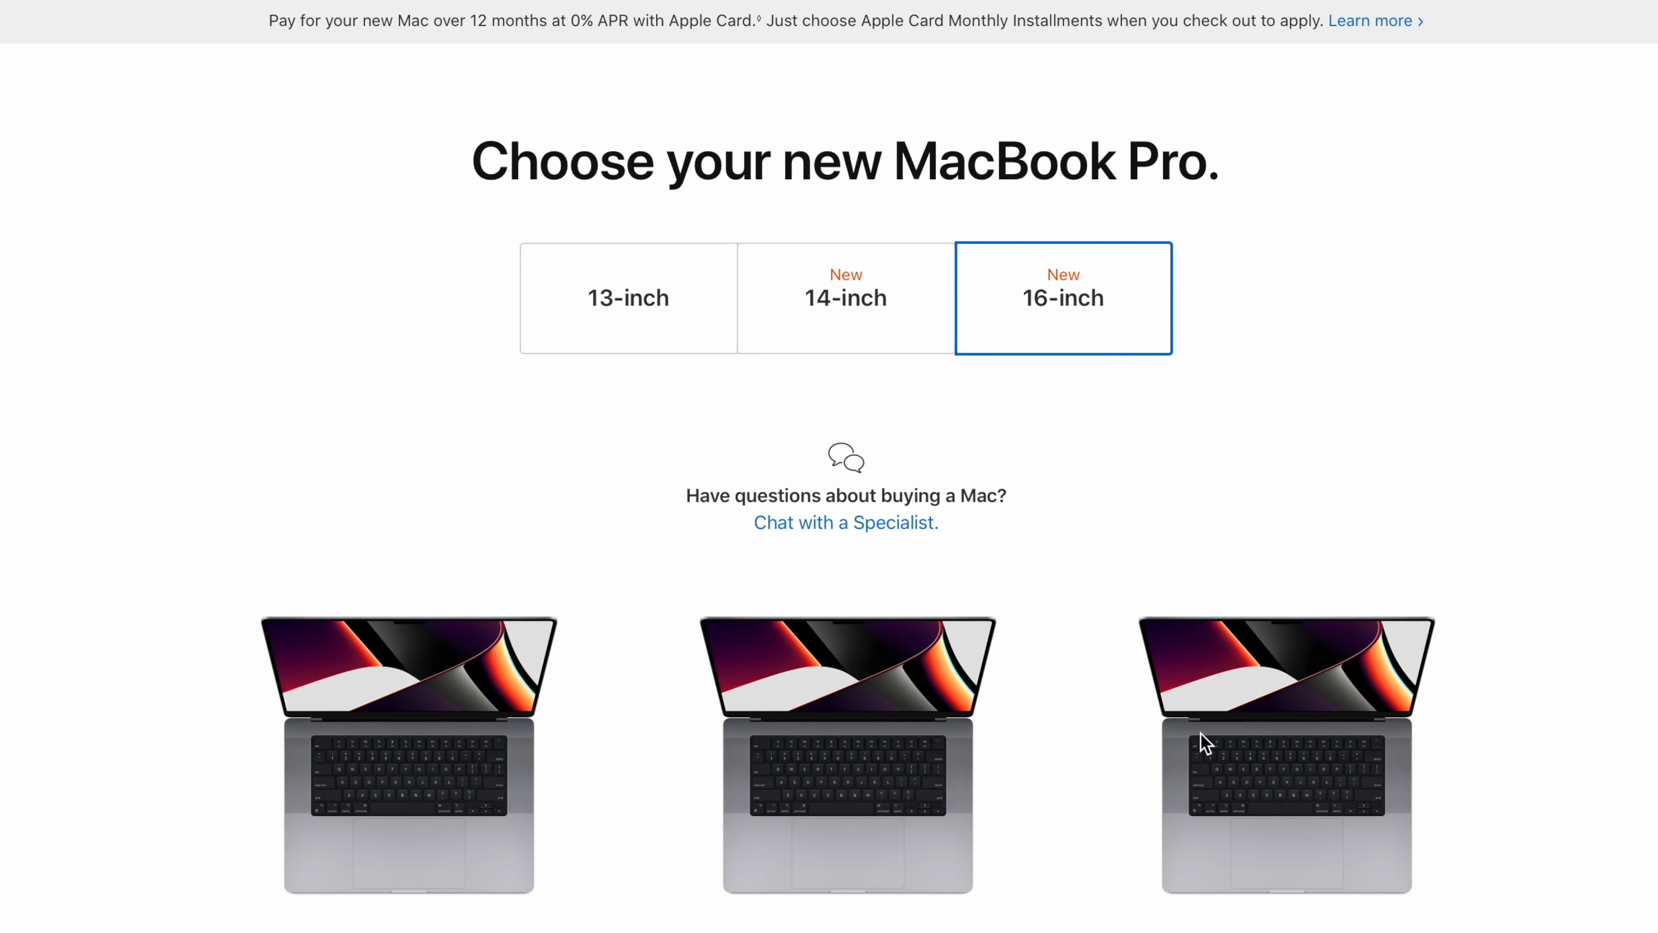
scroll(down, 3)
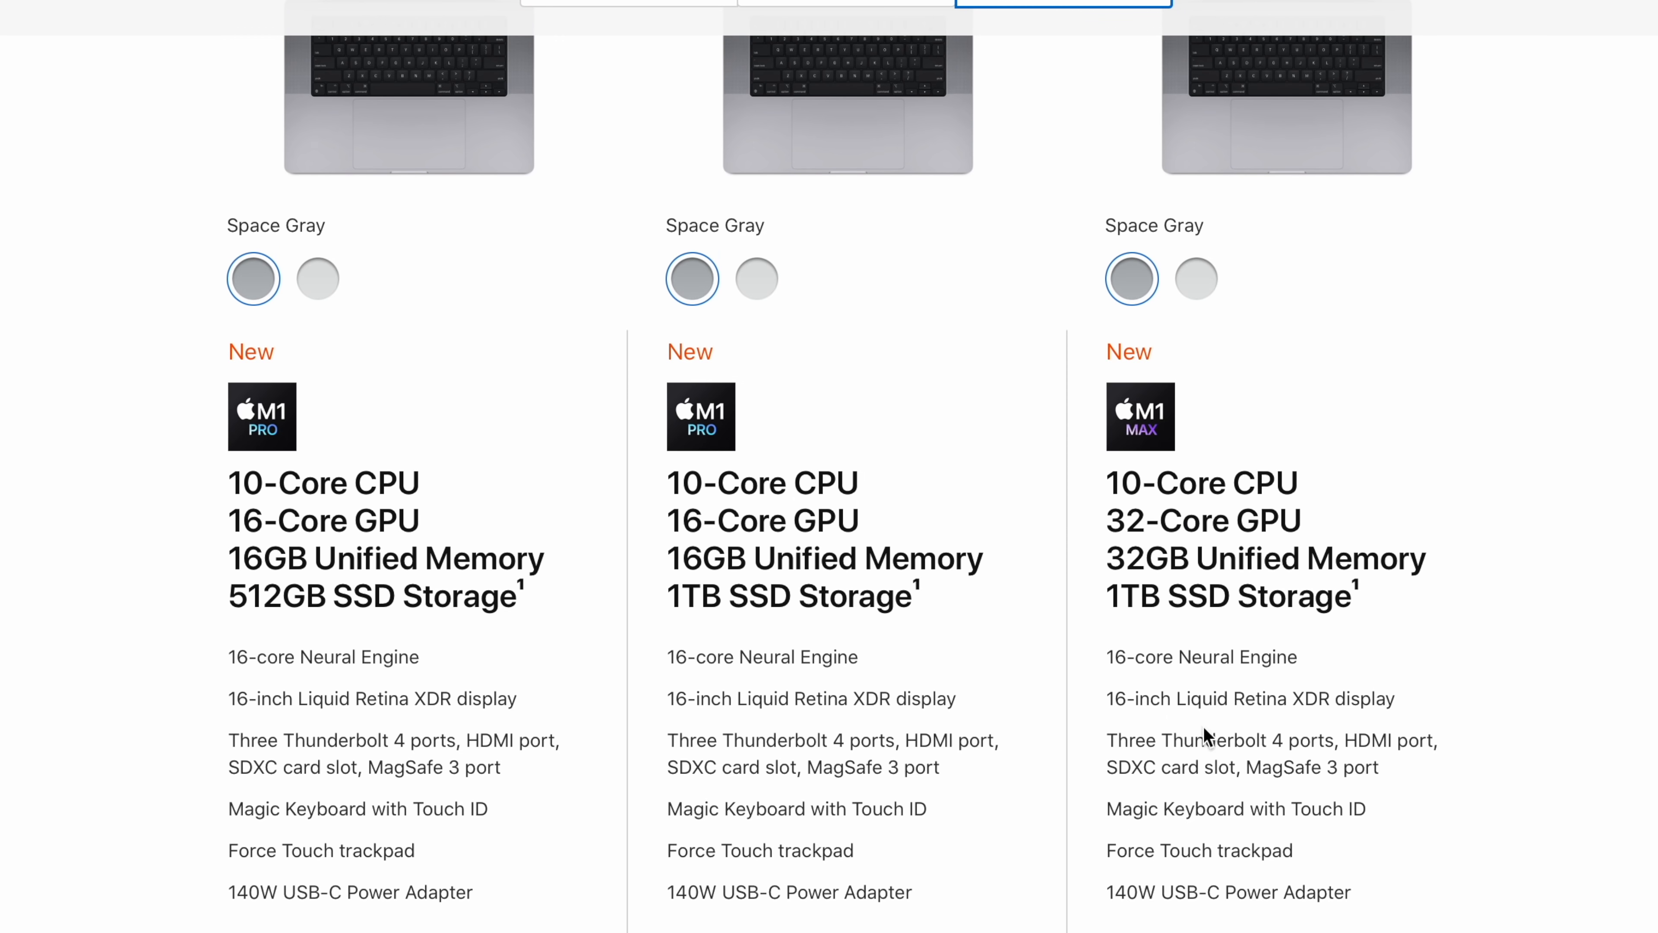
drag(1106, 482, 1353, 598)
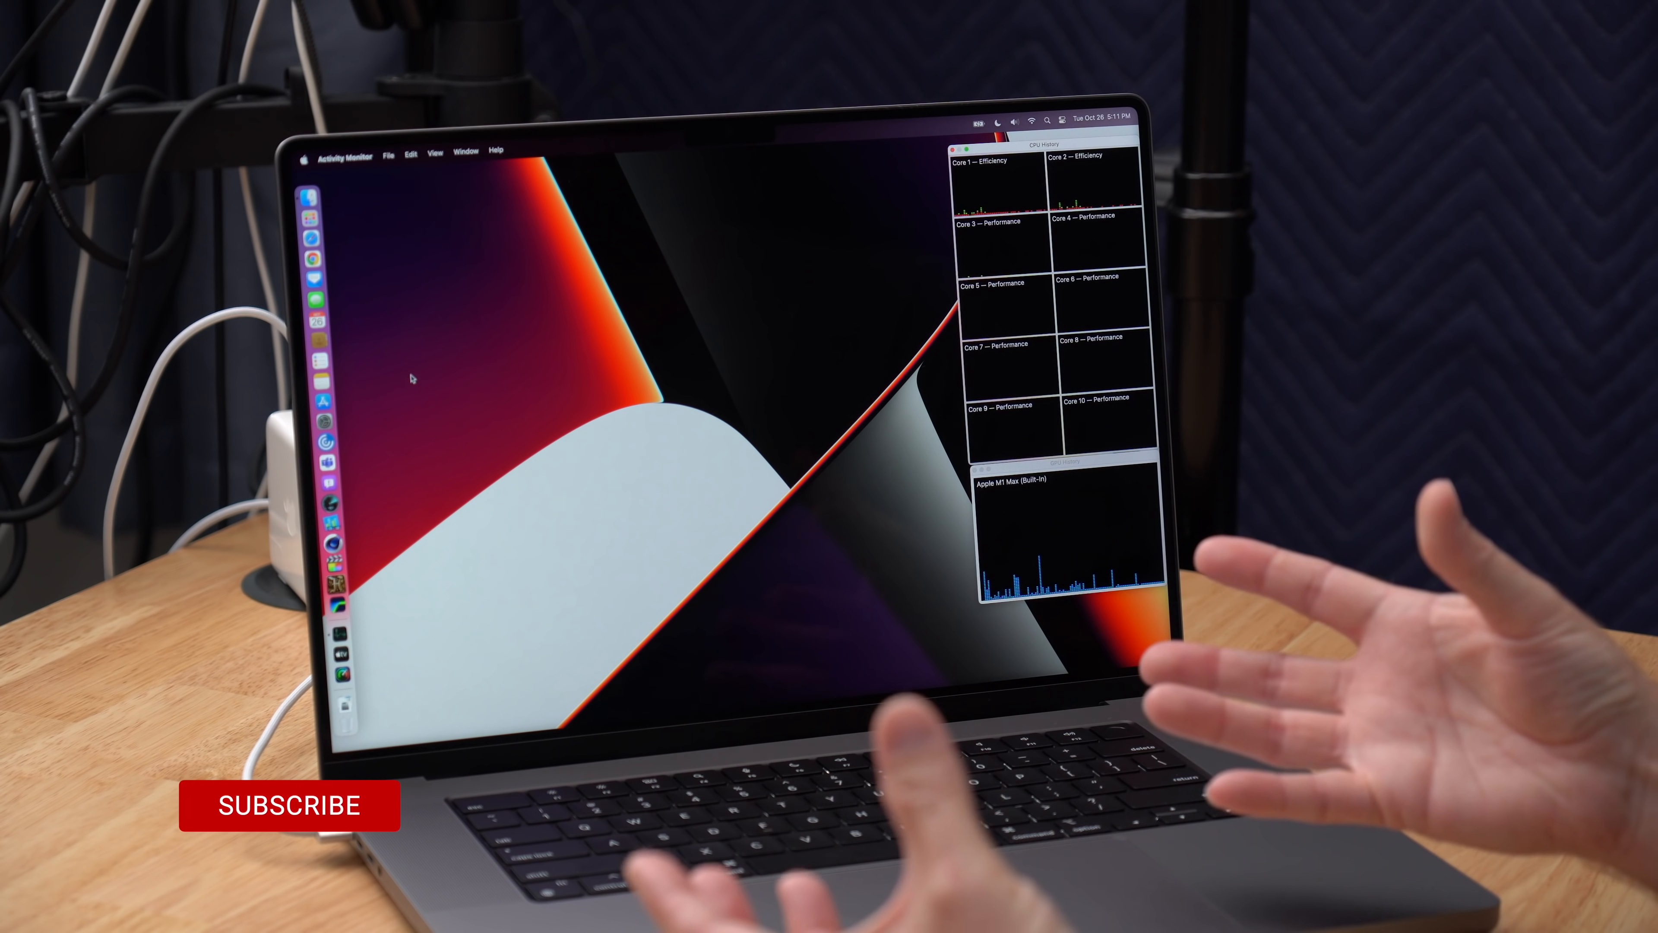
click(289, 810)
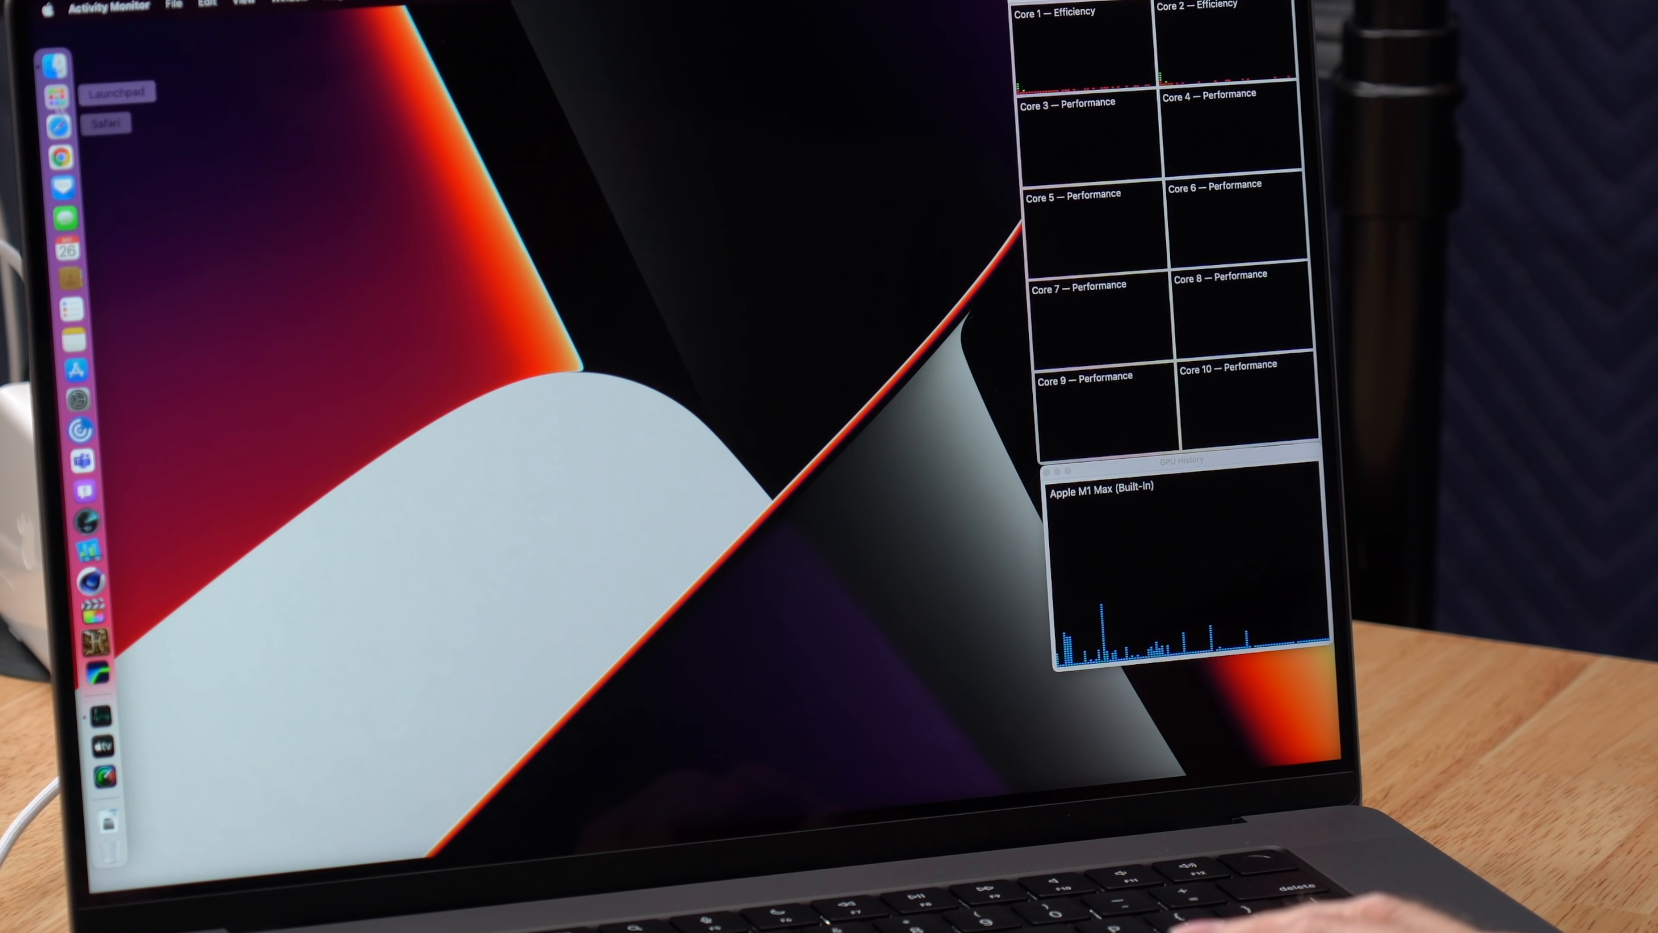
Show the Battery preferences' Power Adapter settings with the Energy Mode pop-up opened.
click(48, 8)
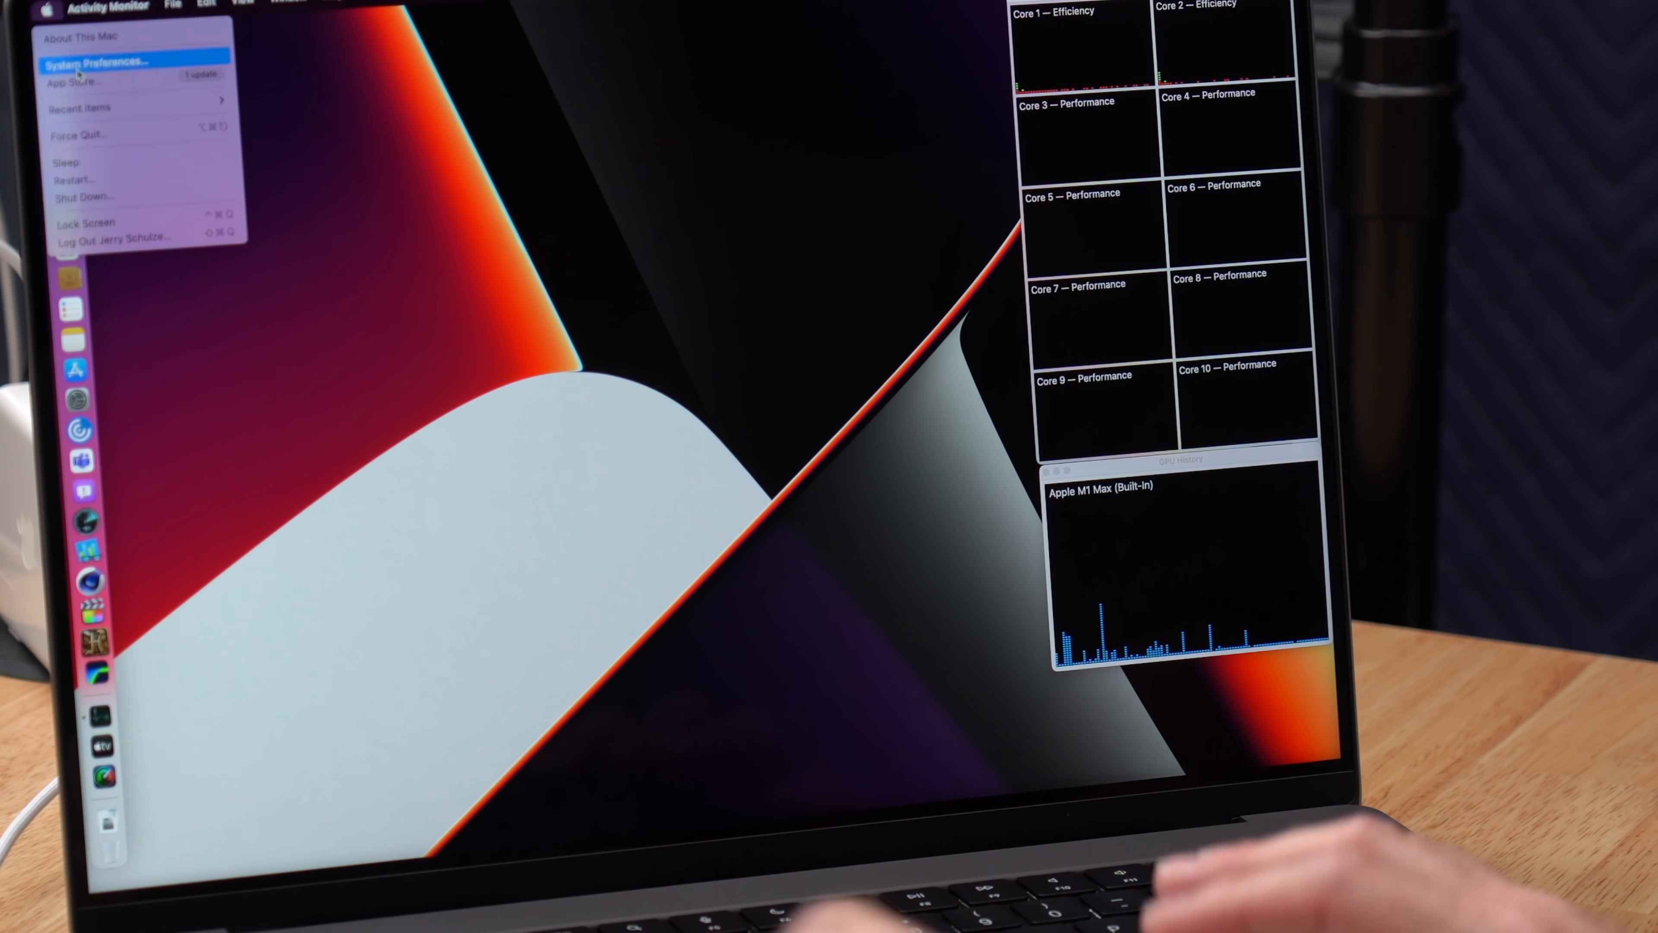
click(94, 63)
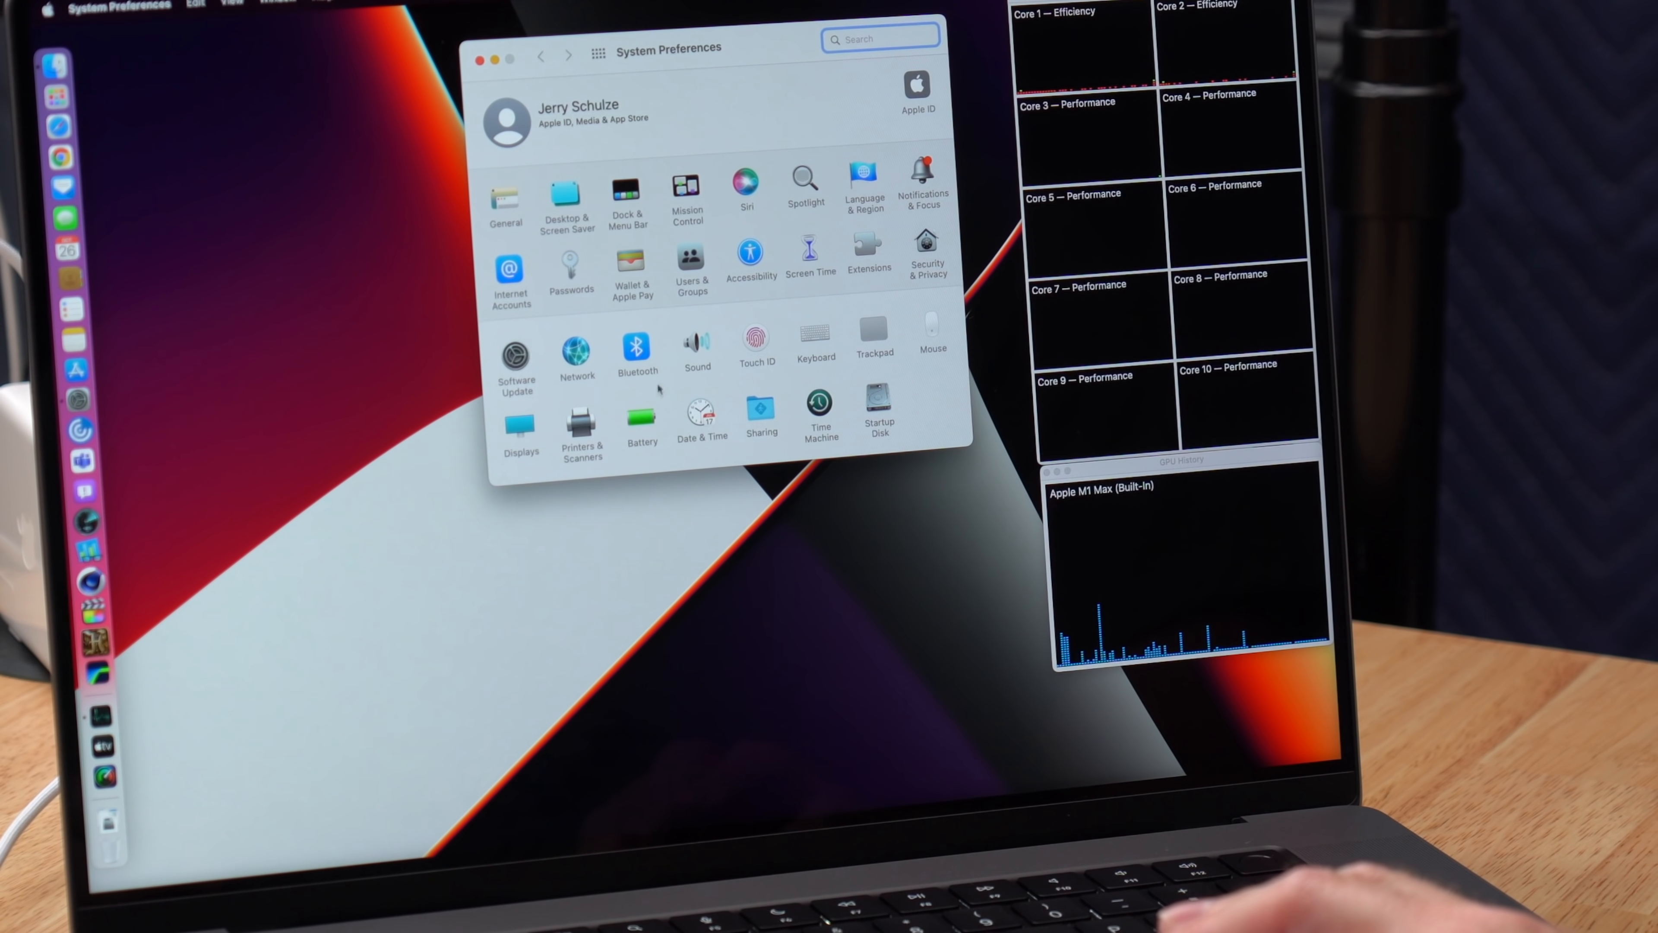
click(642, 420)
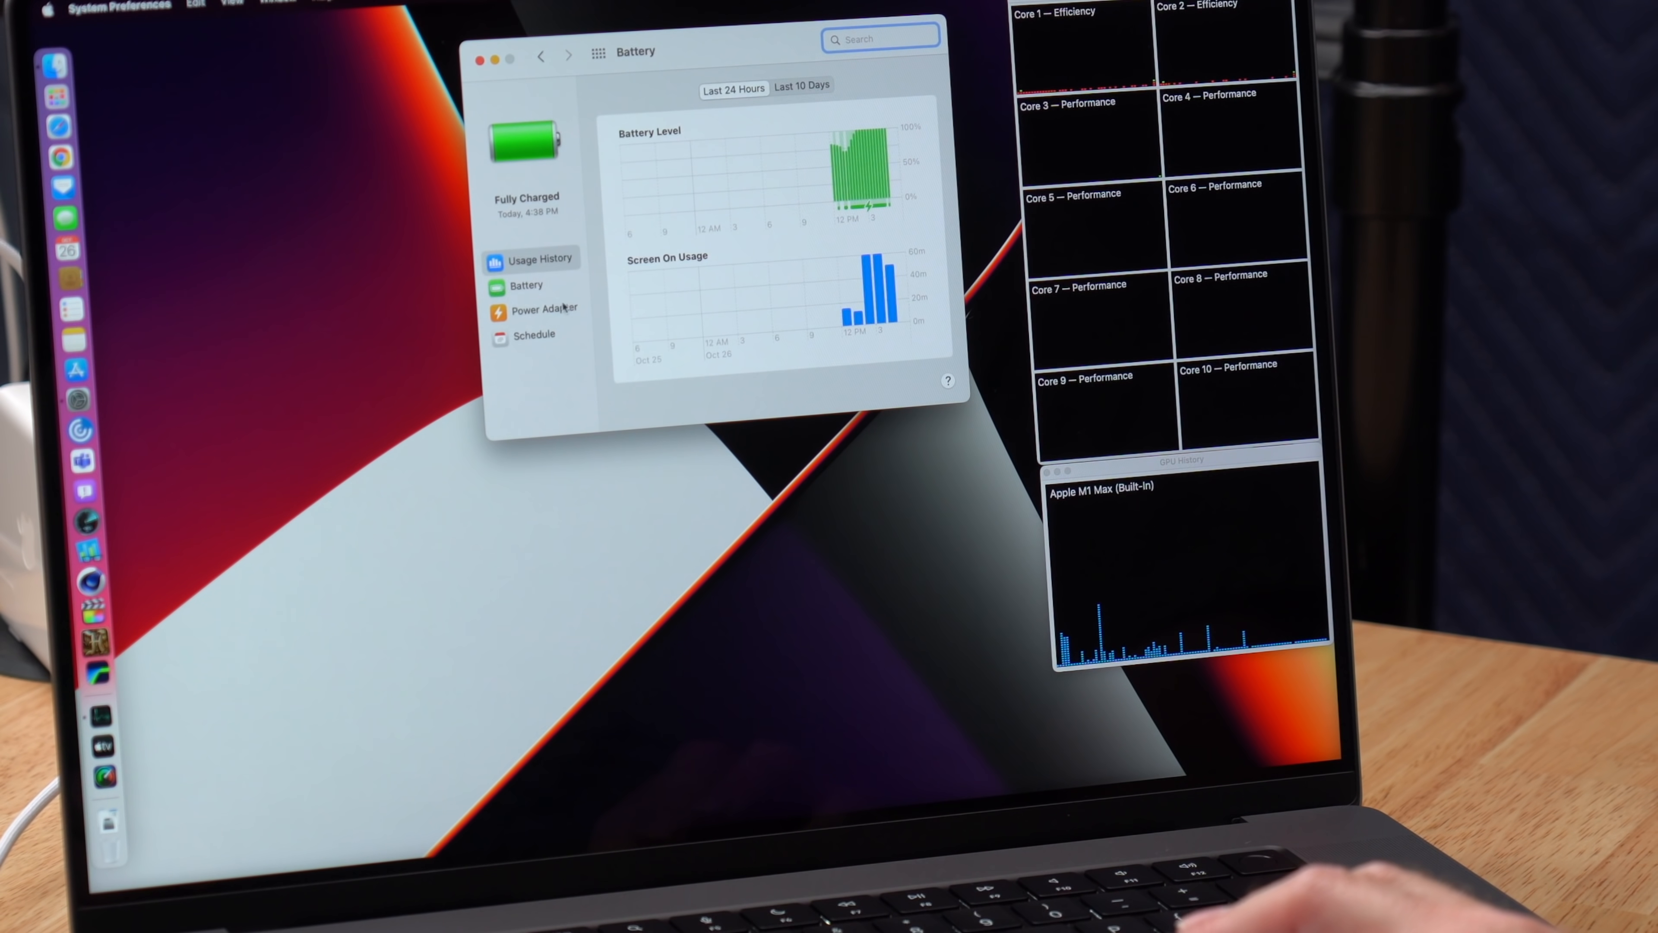
click(545, 309)
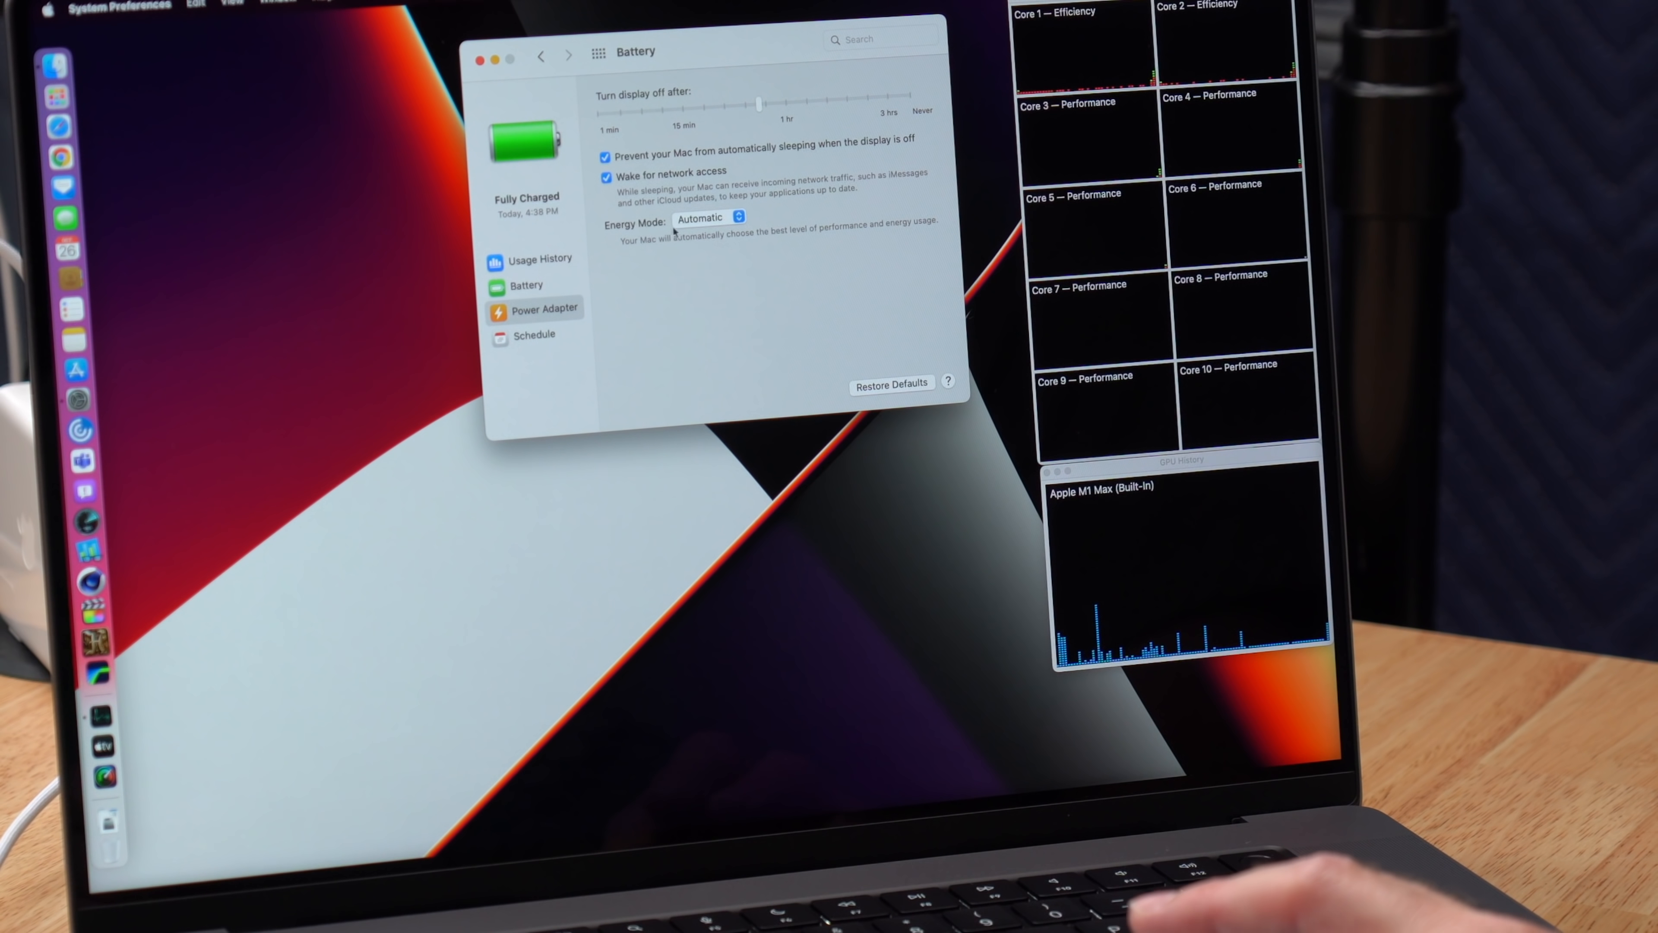
click(738, 217)
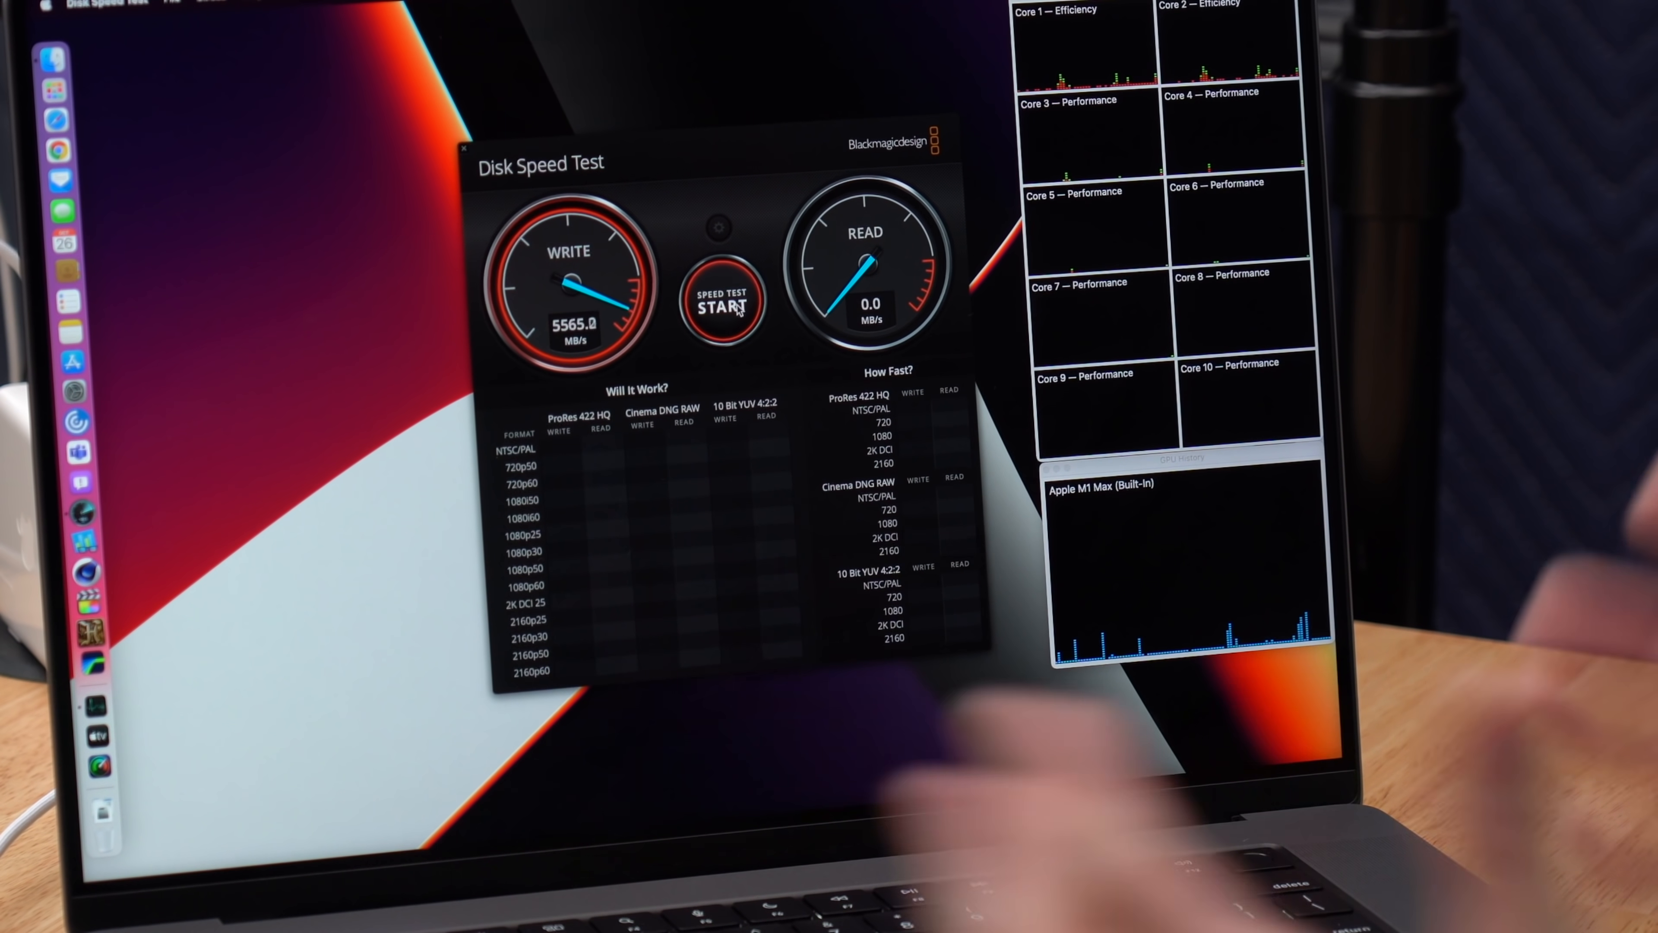
Start the Blackmagic drive speed test to measure write and read throughput.
click(722, 301)
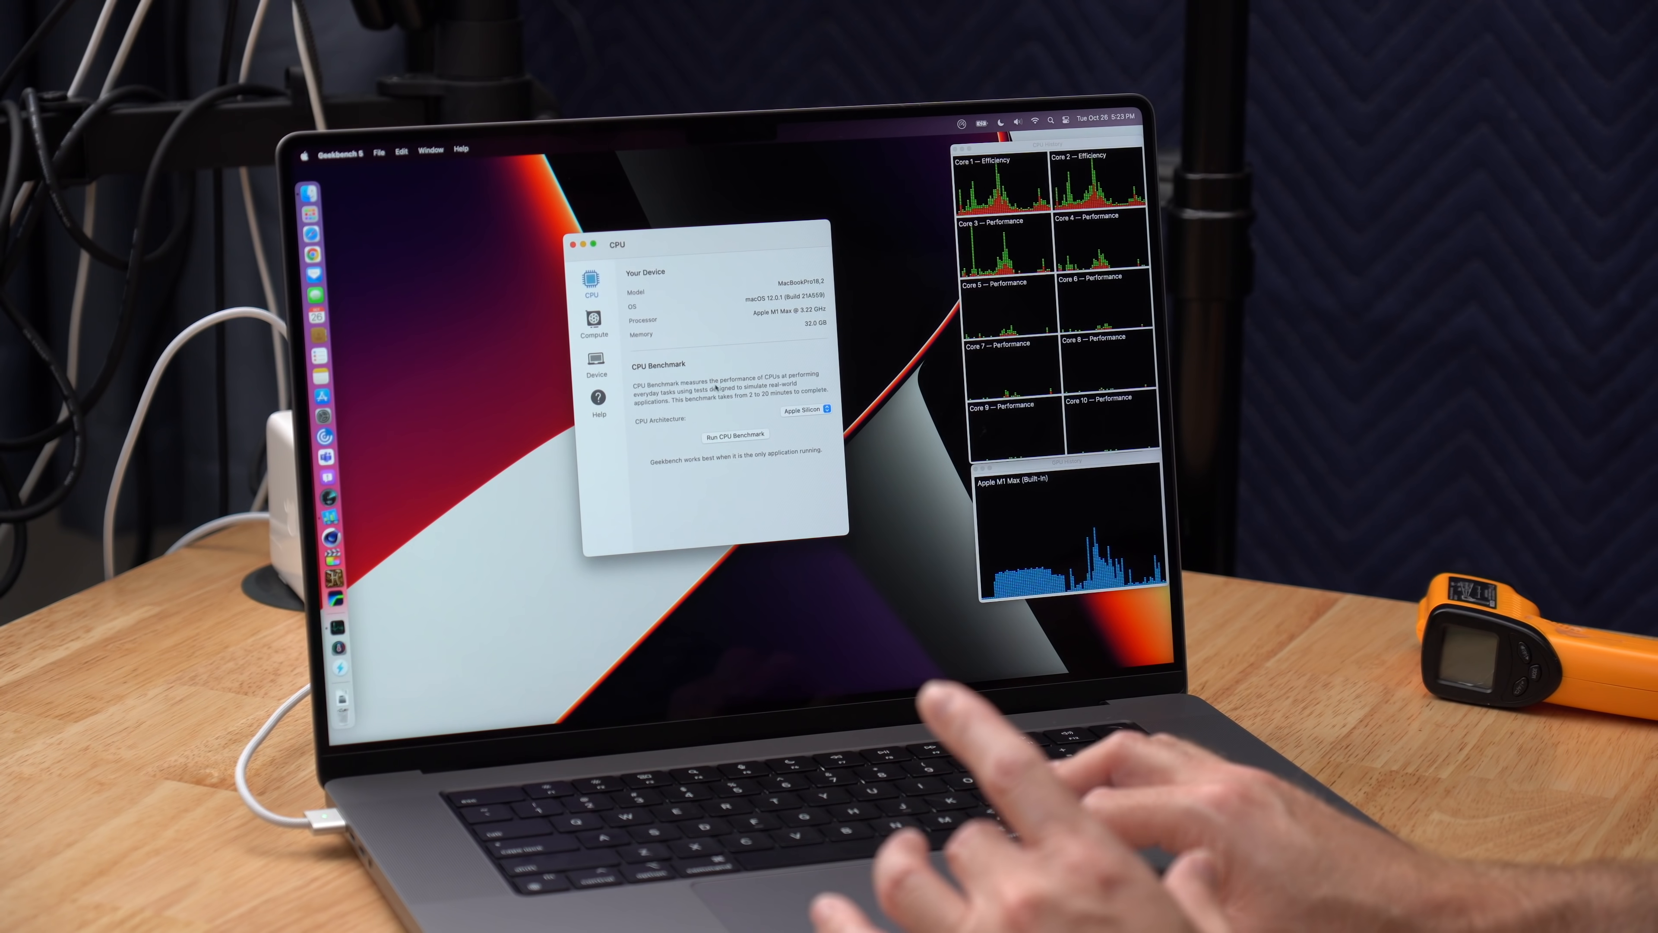
Run the Geekbench 5 CPU benchmark on the Apple Silicon M1 Max.
click(736, 433)
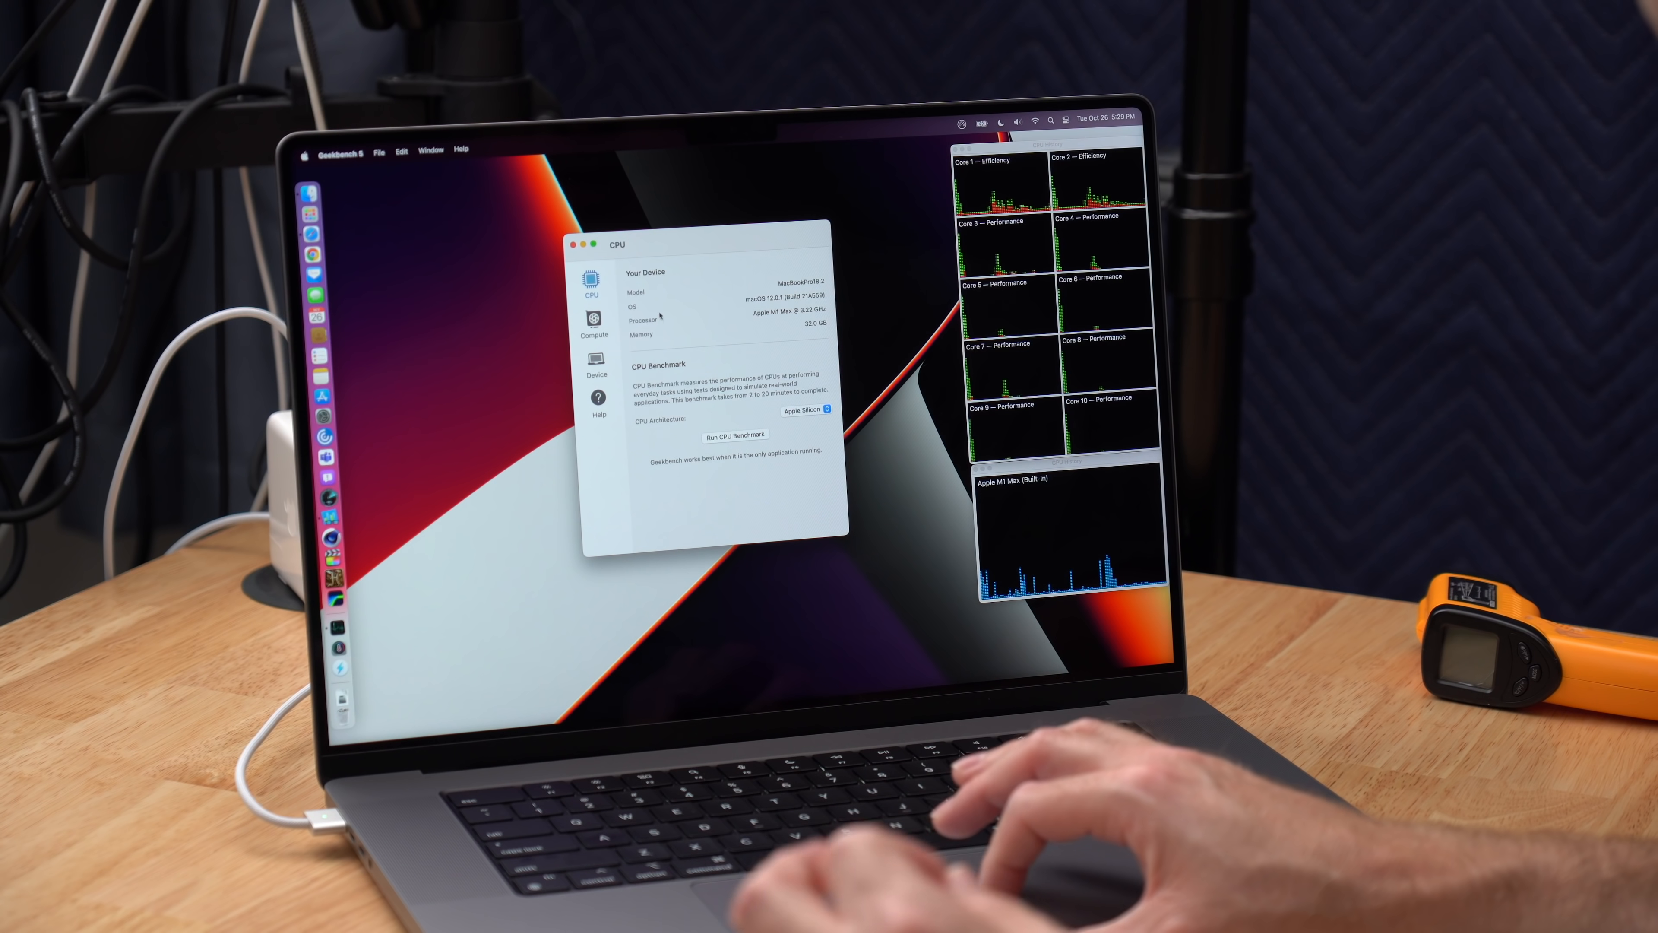
Run the Geekbench 5 Compute benchmark with the Metal API on the M1 Max.
click(593, 320)
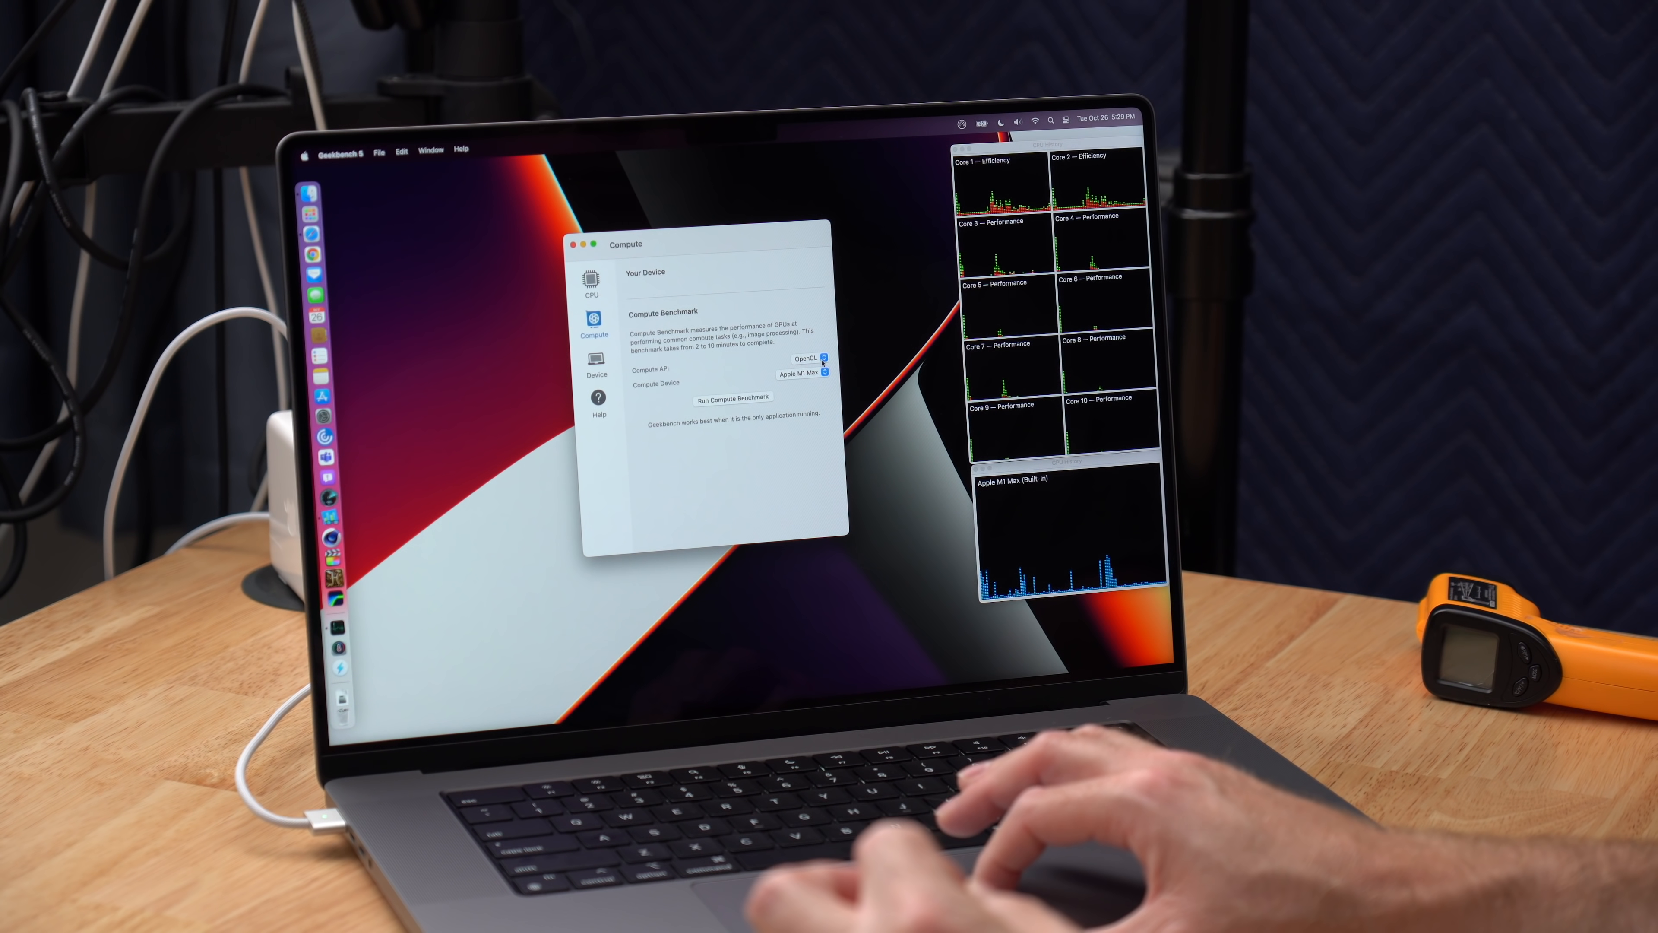
click(824, 358)
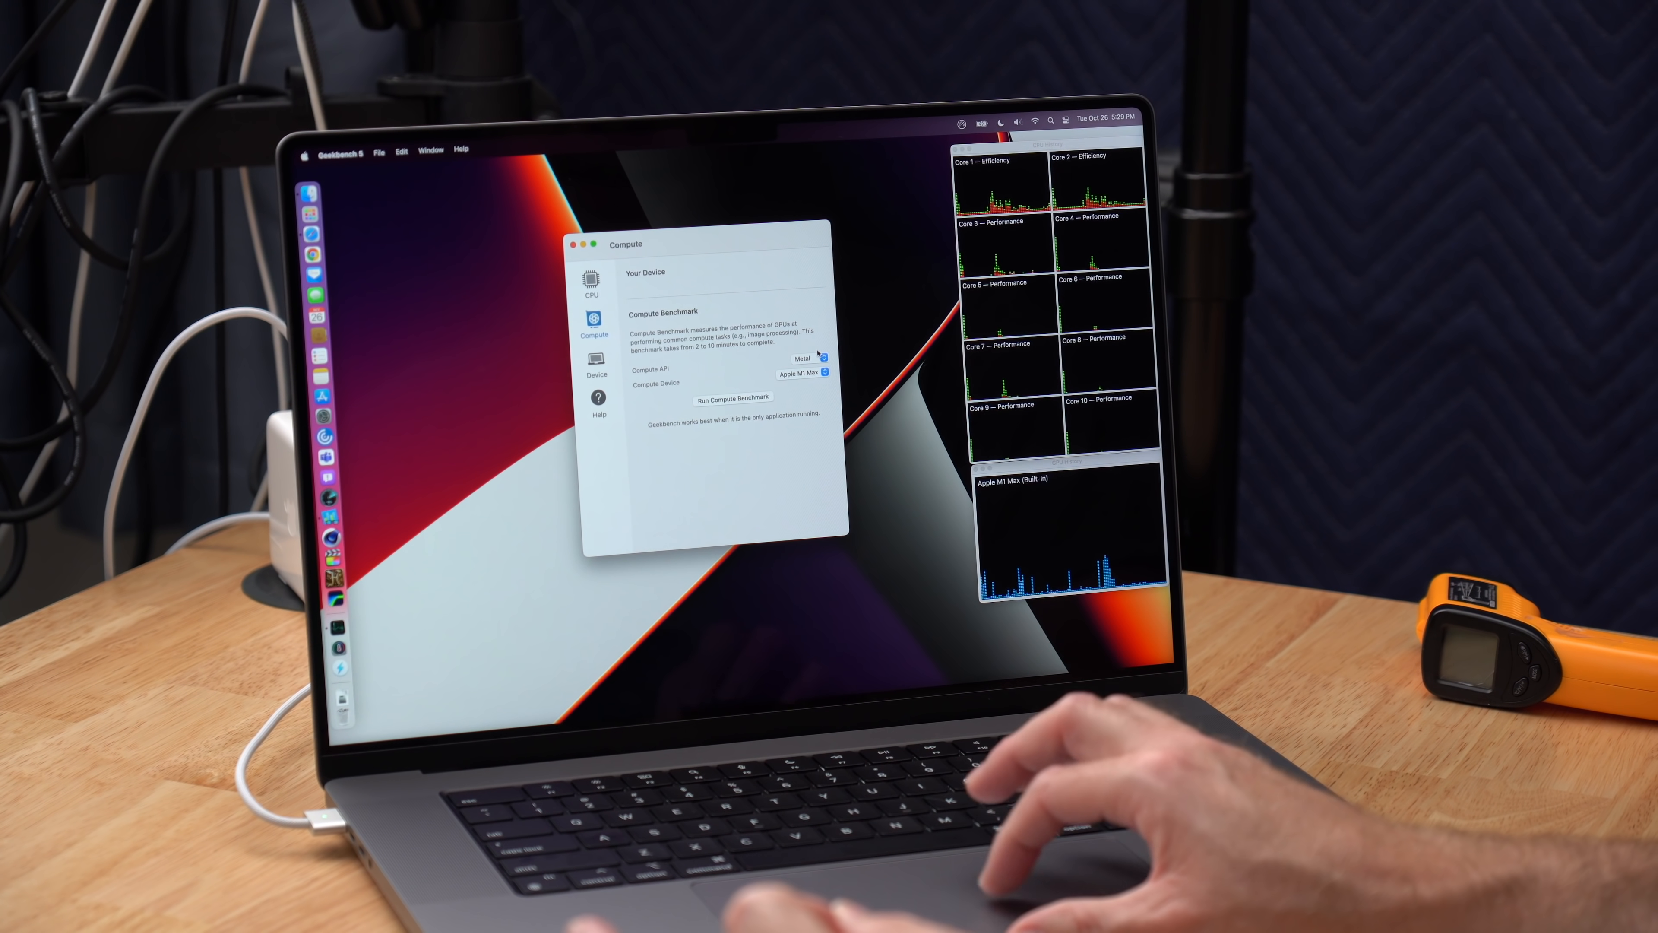
click(734, 399)
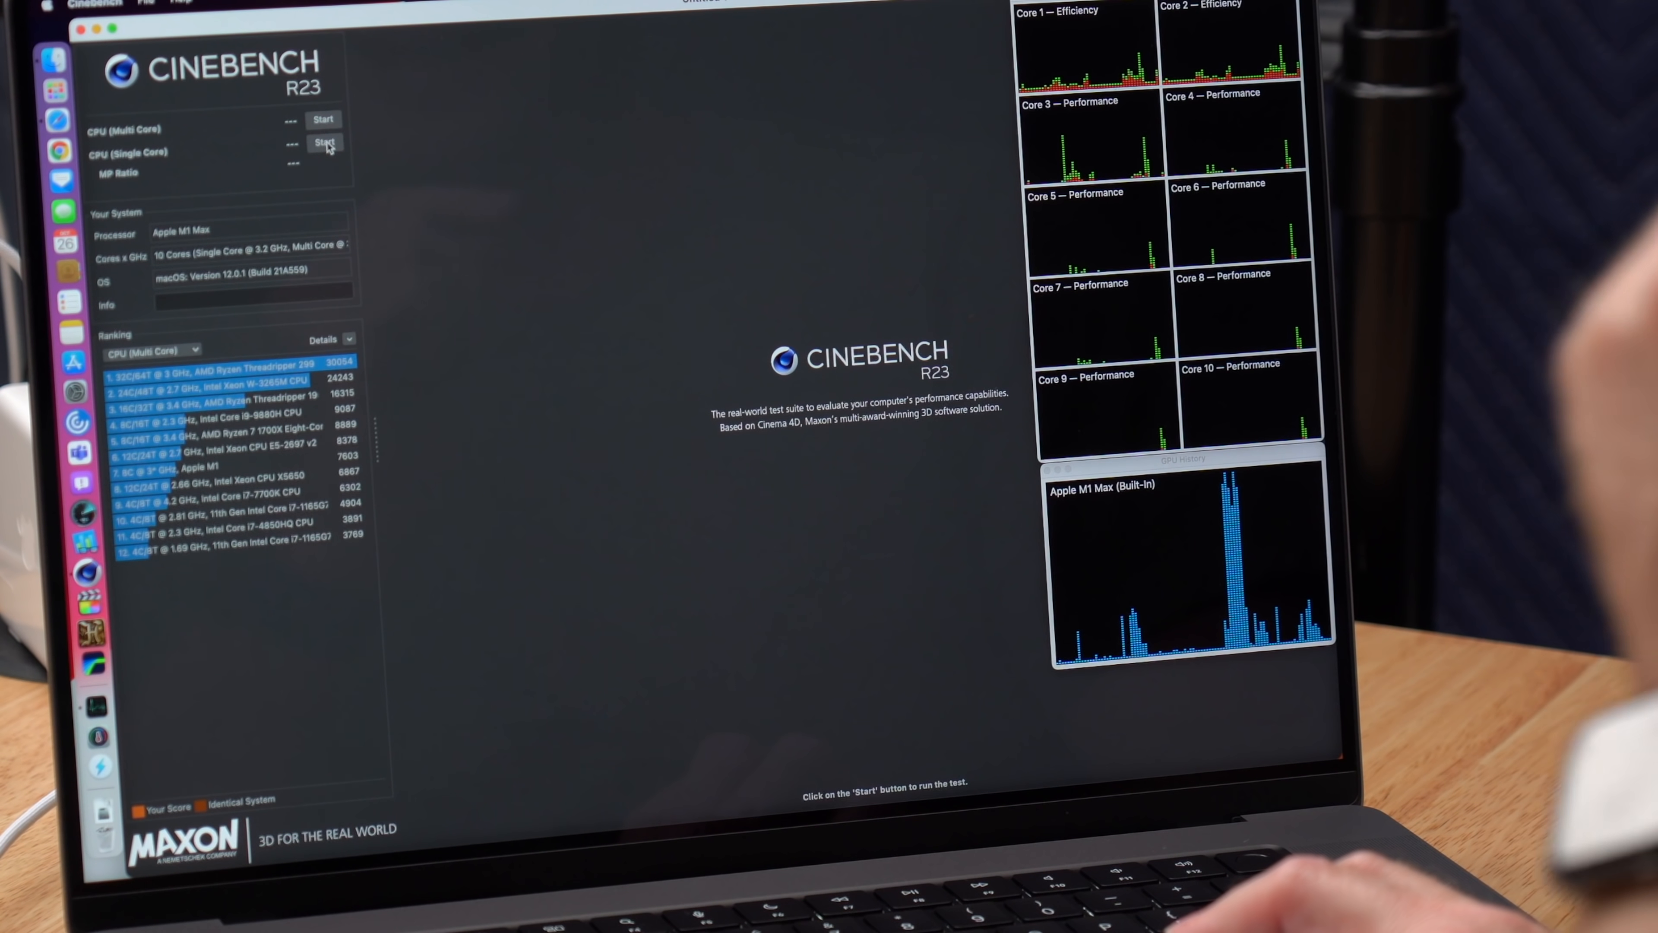
Run the Cinebench R23 single-core CPU render test, scoring 1529 pts.
click(325, 142)
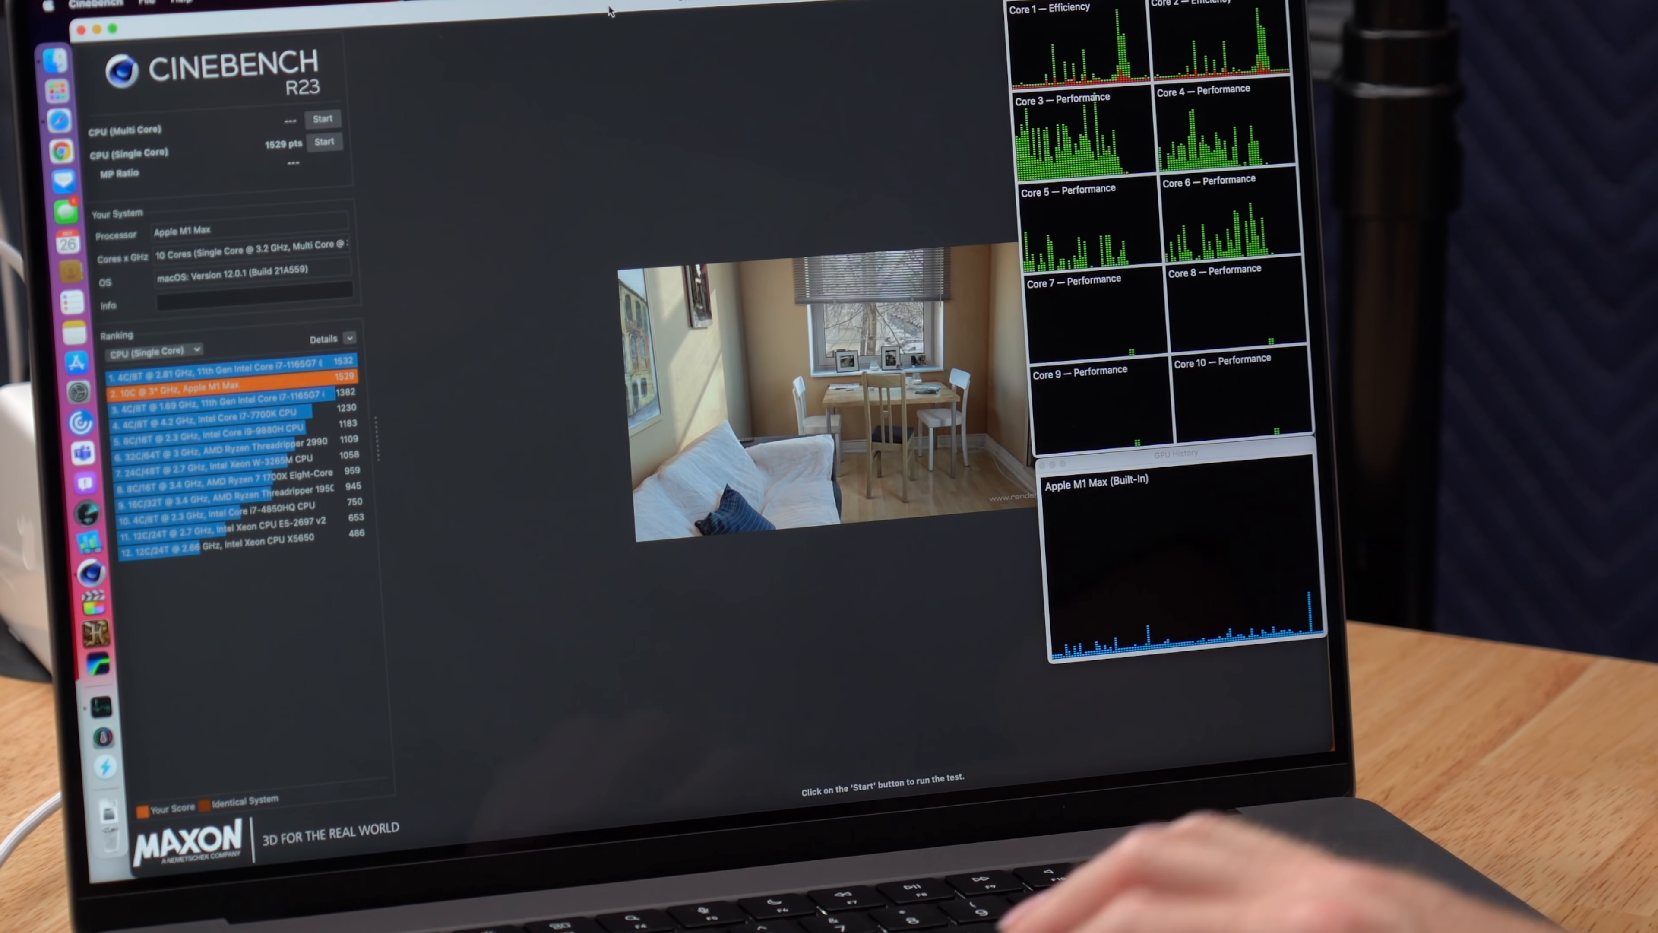
Start the Cinebench R23 multi-core CPU render test.
click(323, 118)
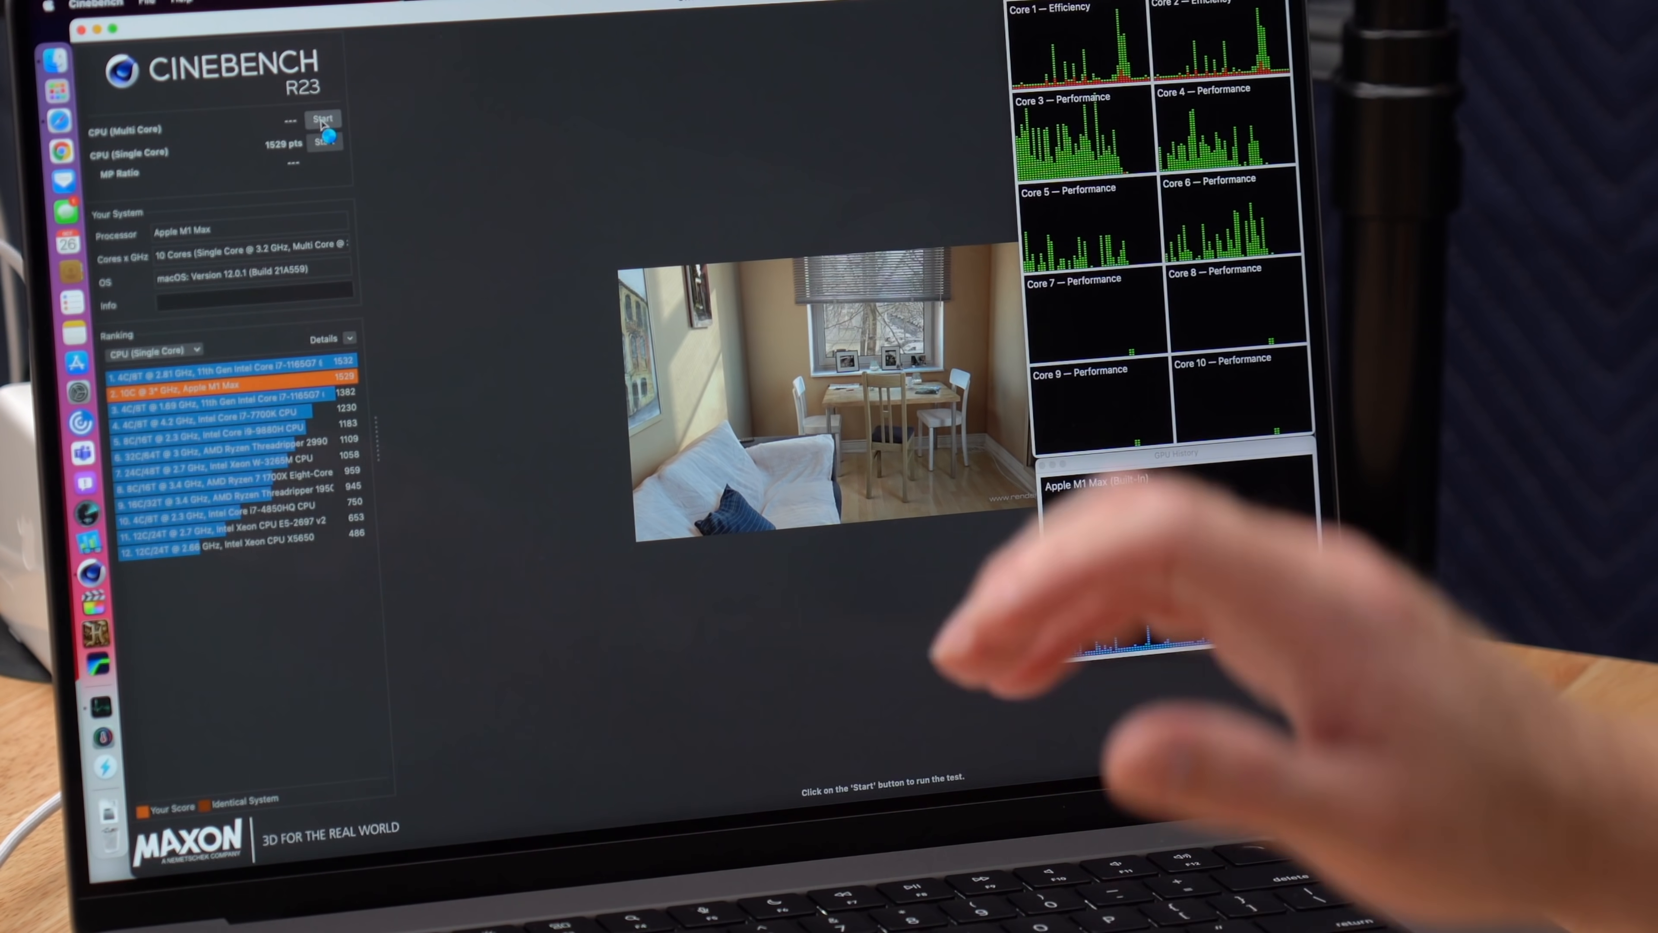
click(323, 119)
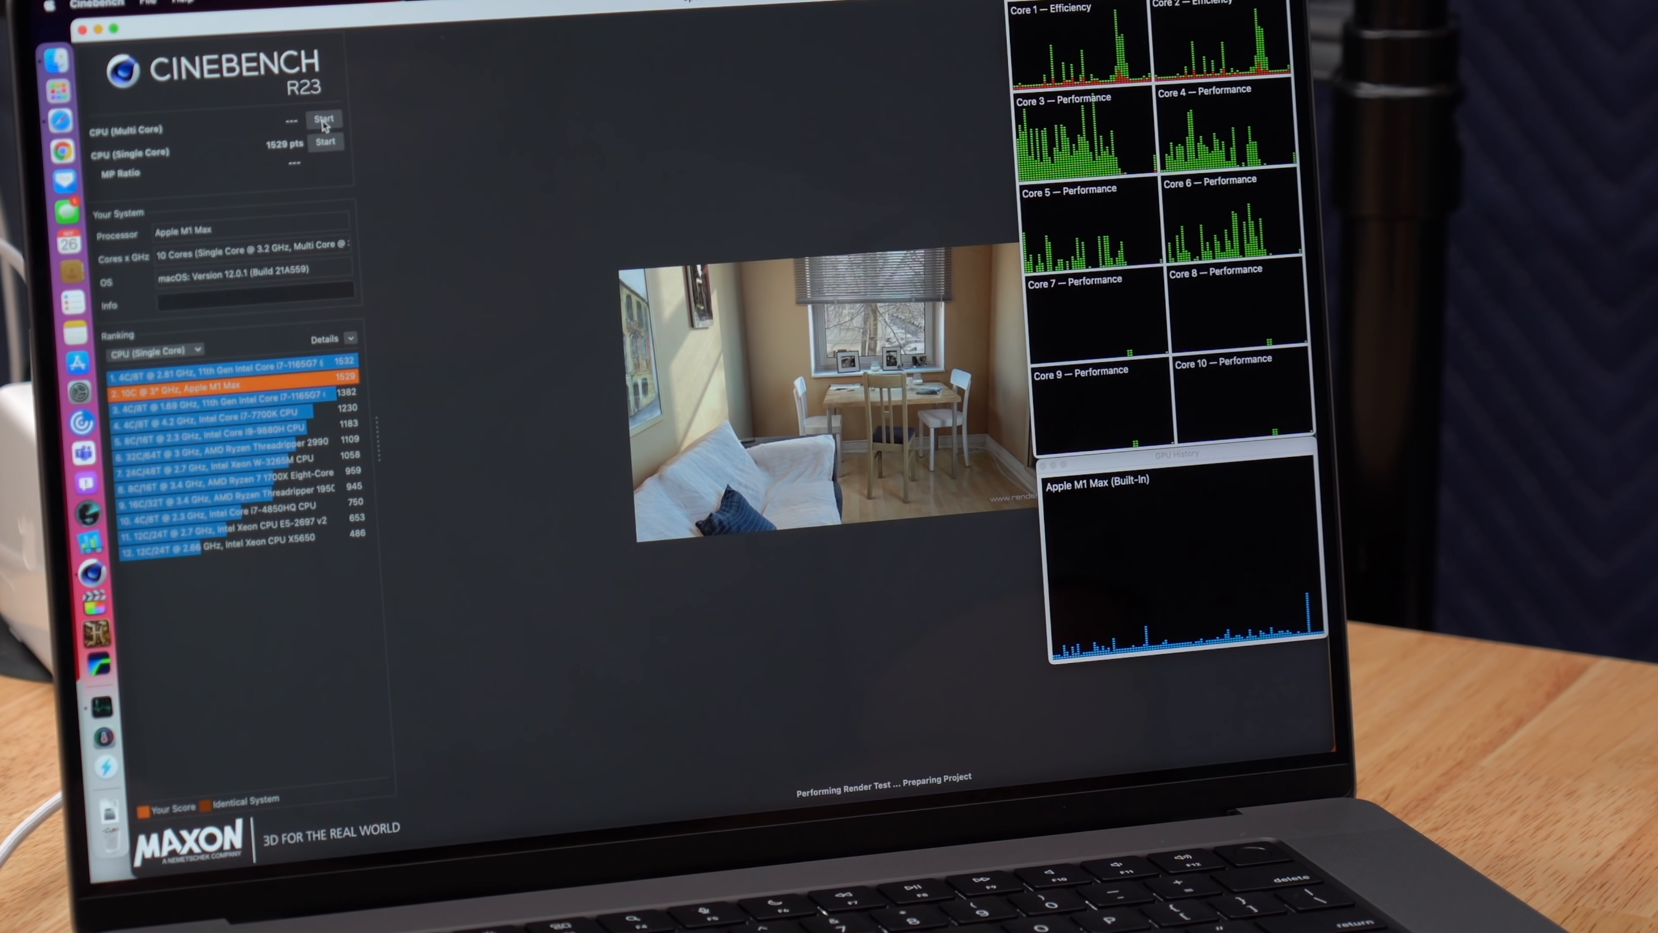
click(323, 118)
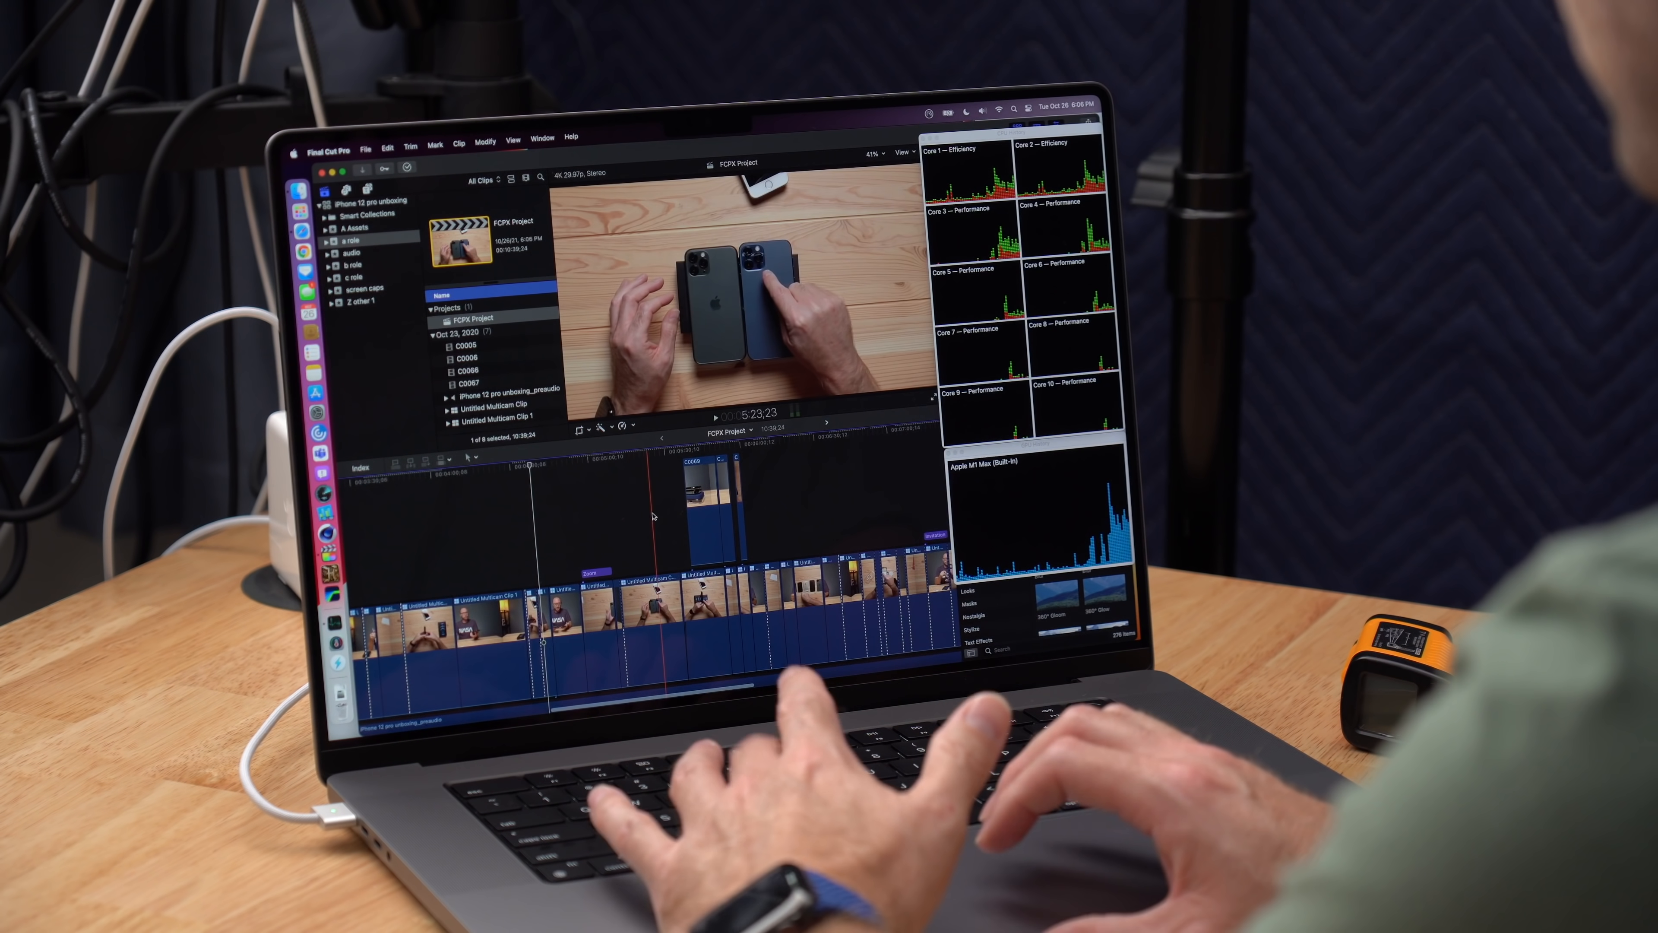
Play the multicam FCPX Project timeline in Final Cut Pro.
key(space)
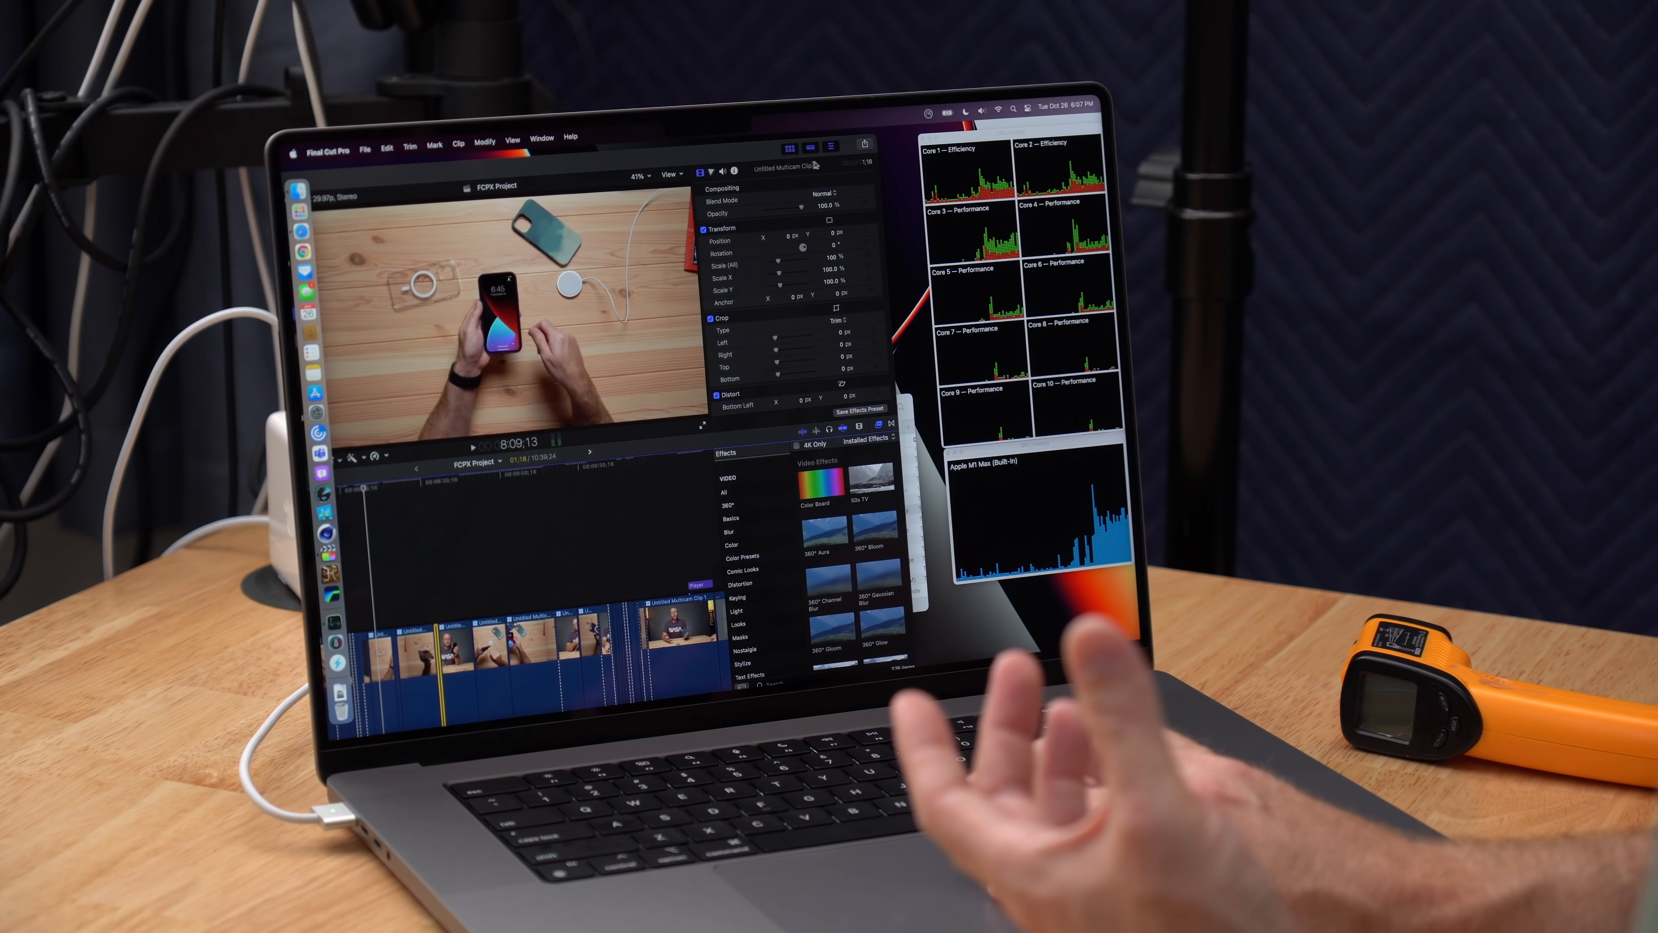
Export the project as a file for Computer in H.264 at 3840x2160 and continue to saving.
click(865, 144)
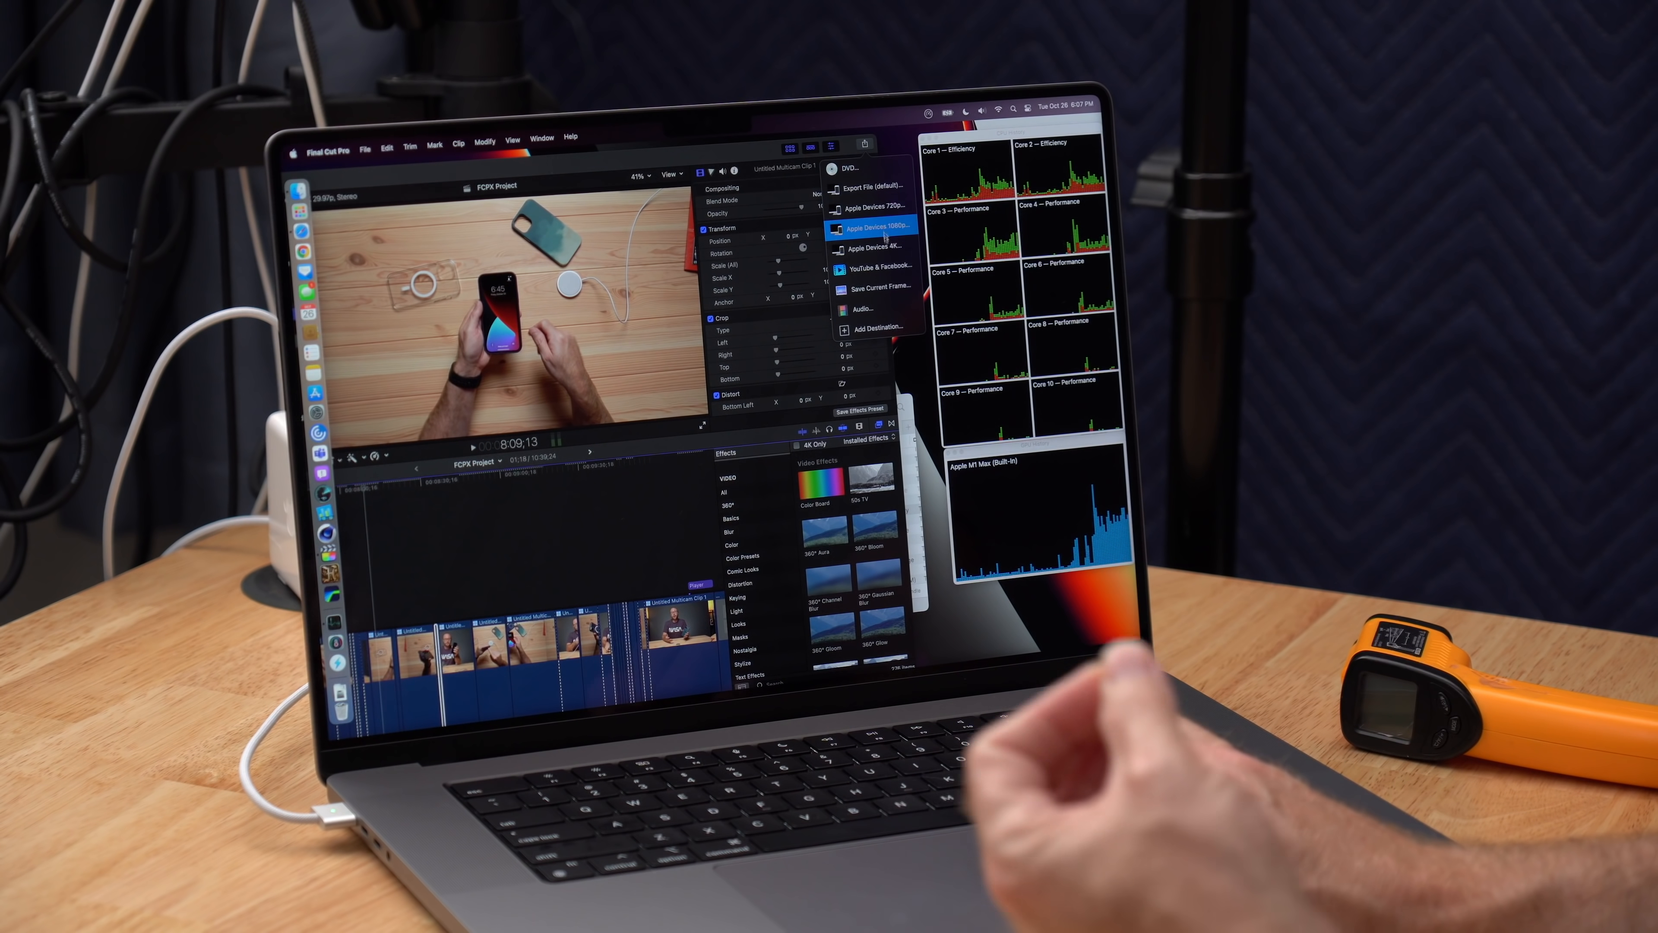
mouse_move(885, 197)
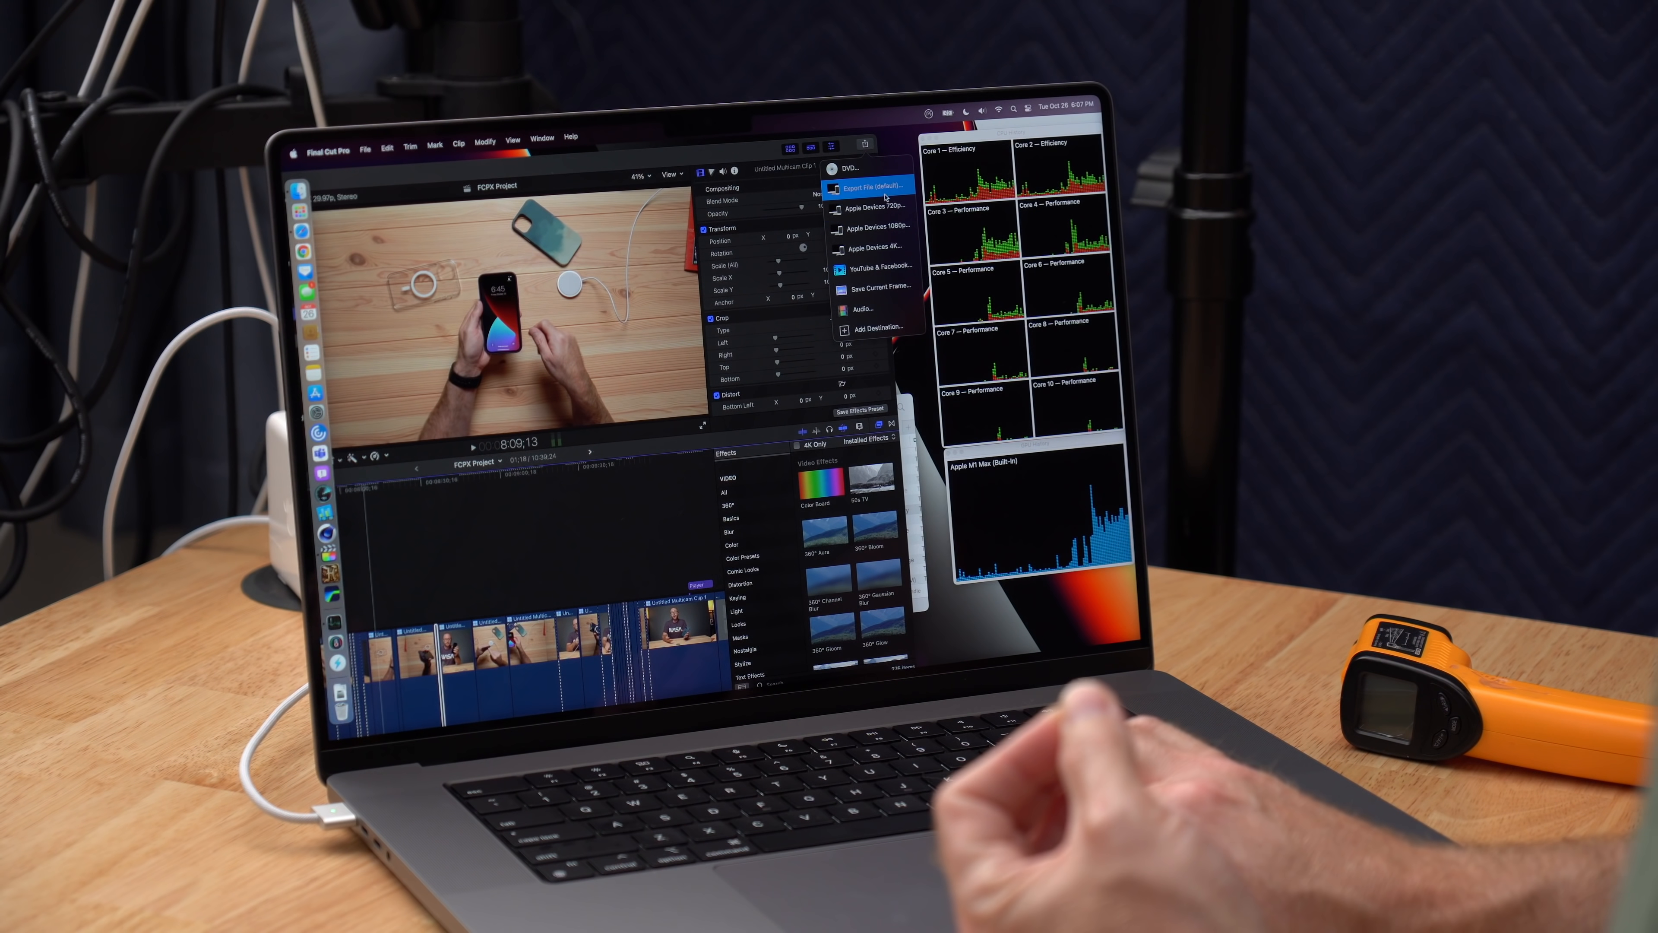
click(871, 185)
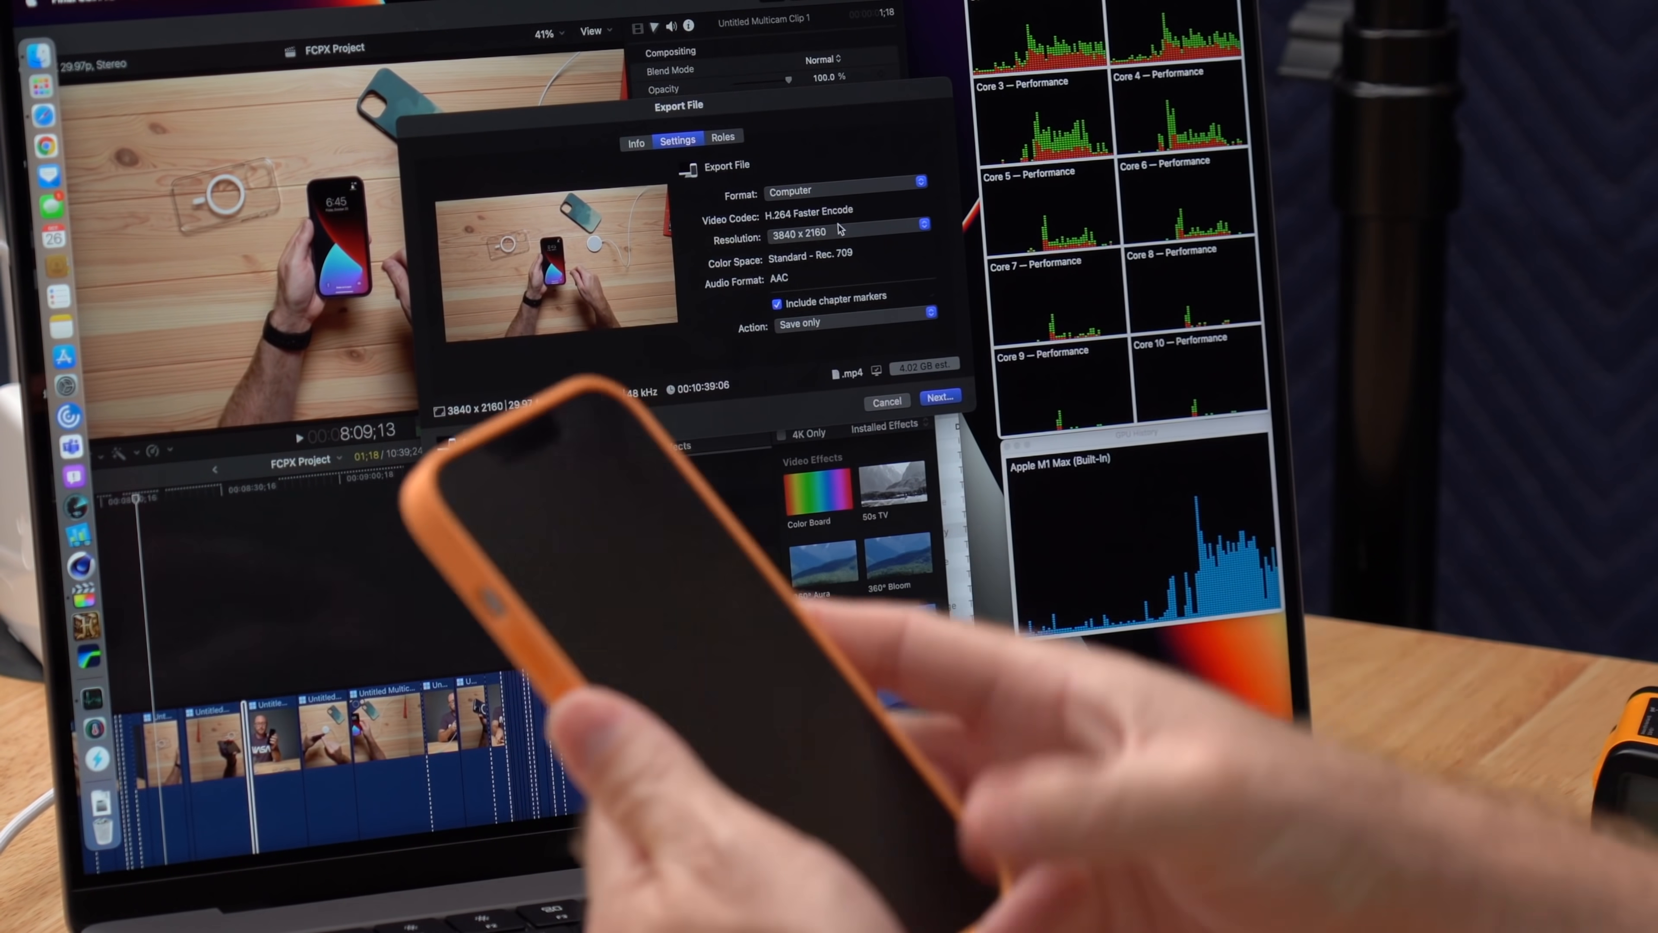
click(942, 395)
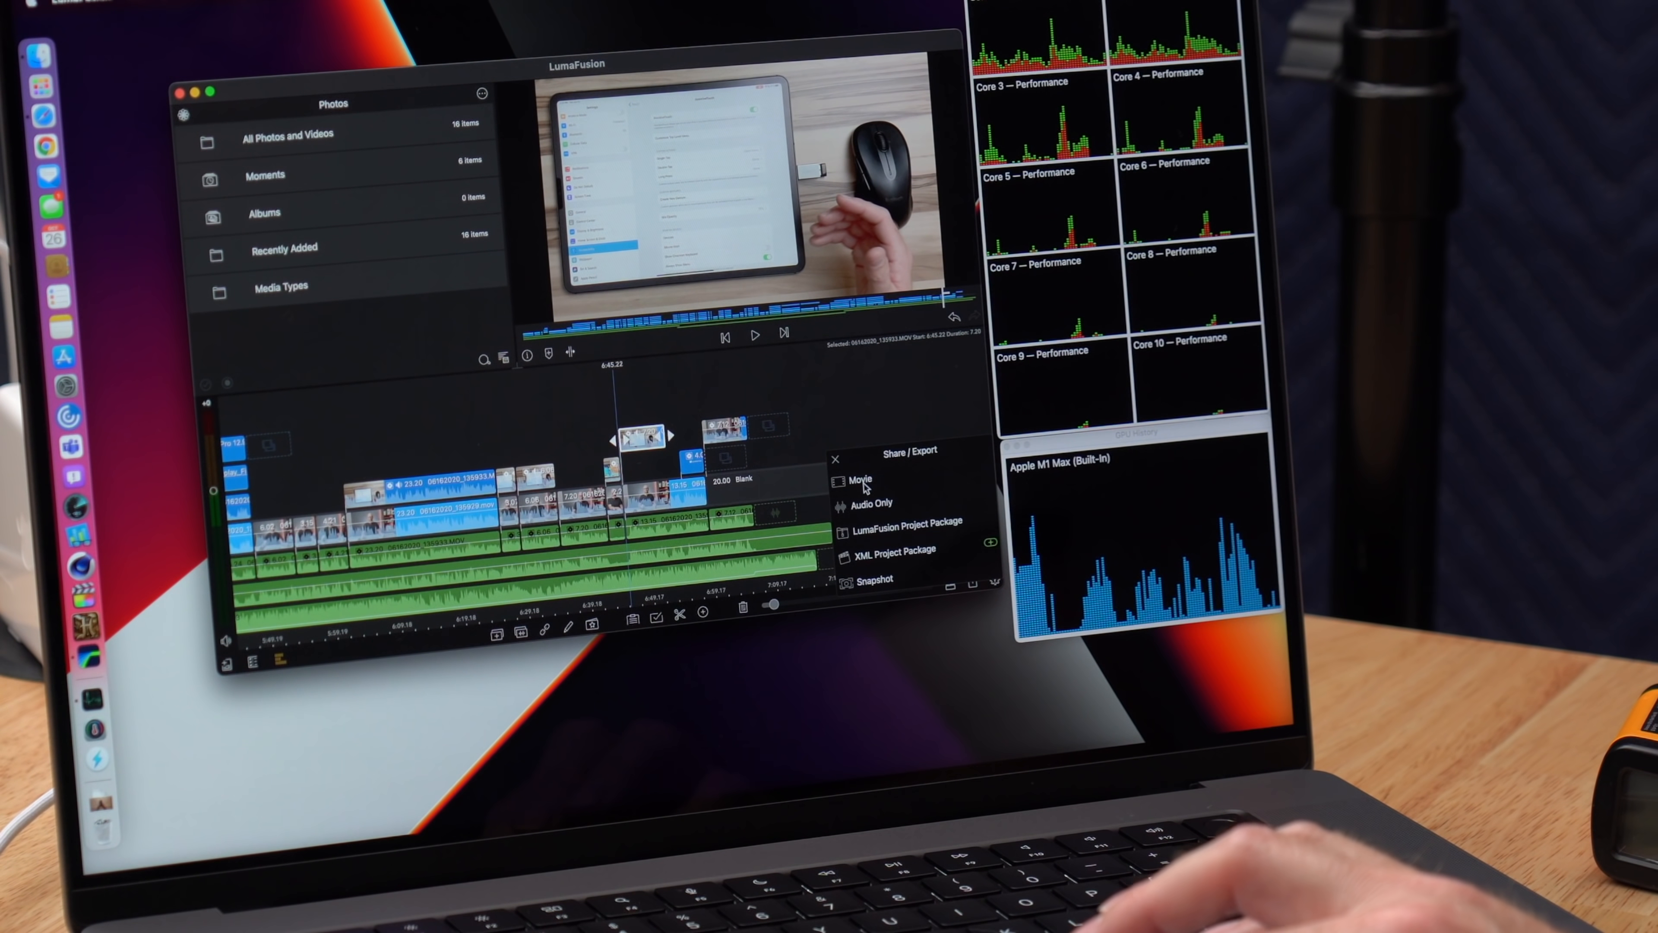
Export the LumaFusion project as a Movie to Files and choose its video quality.
click(860, 478)
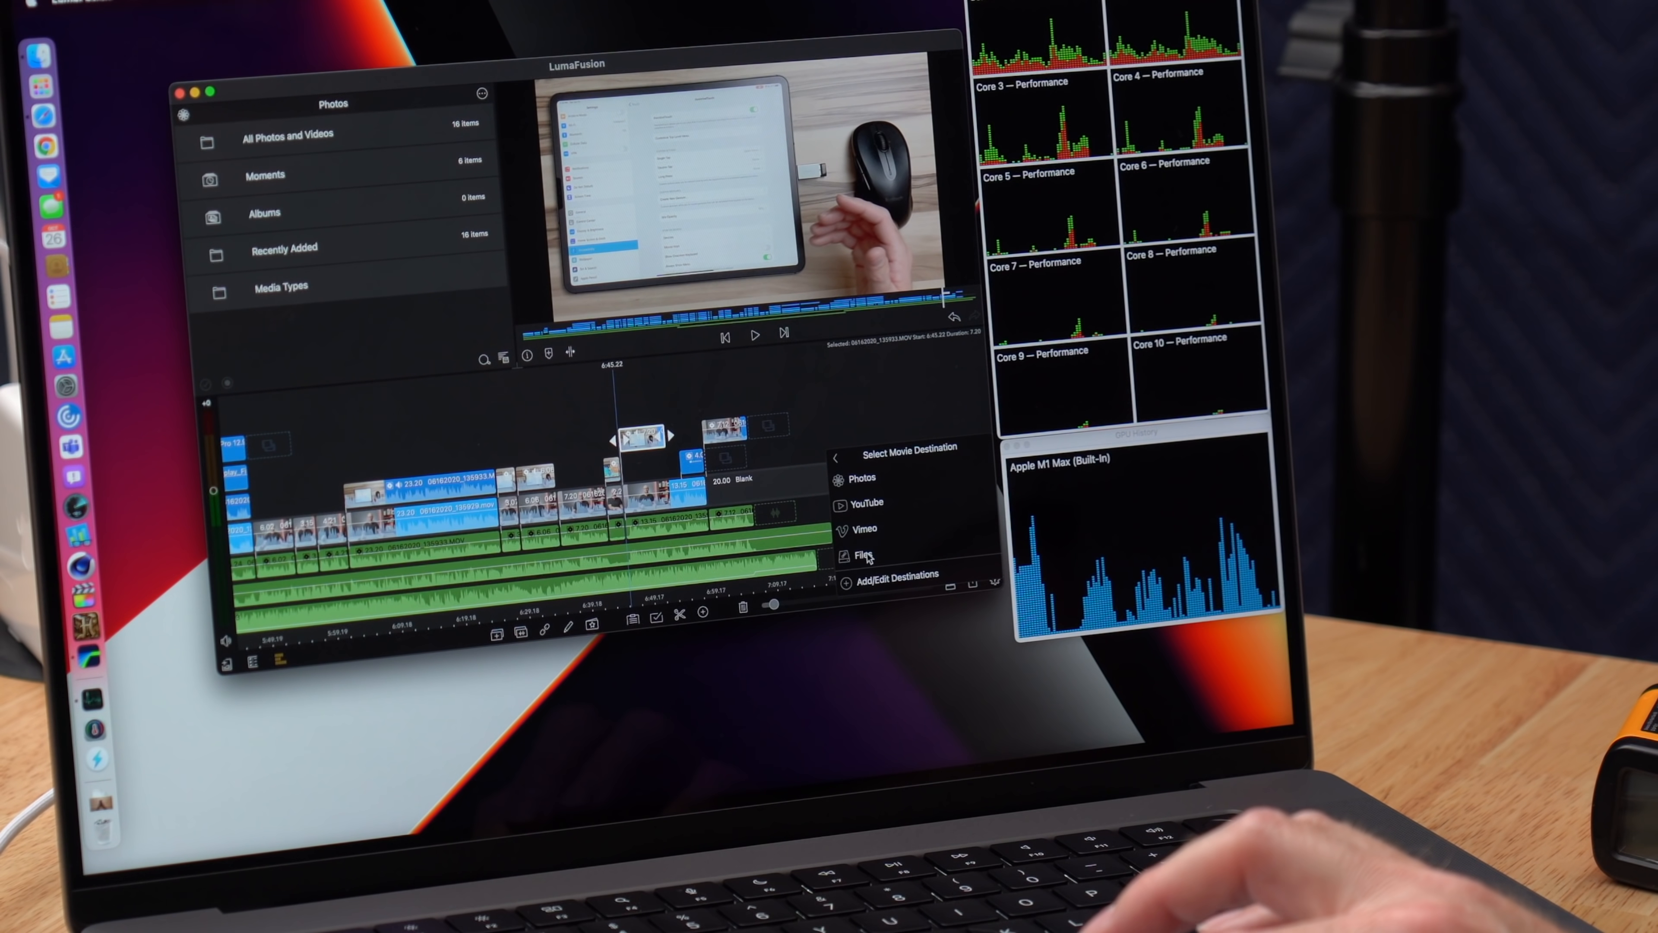
click(862, 555)
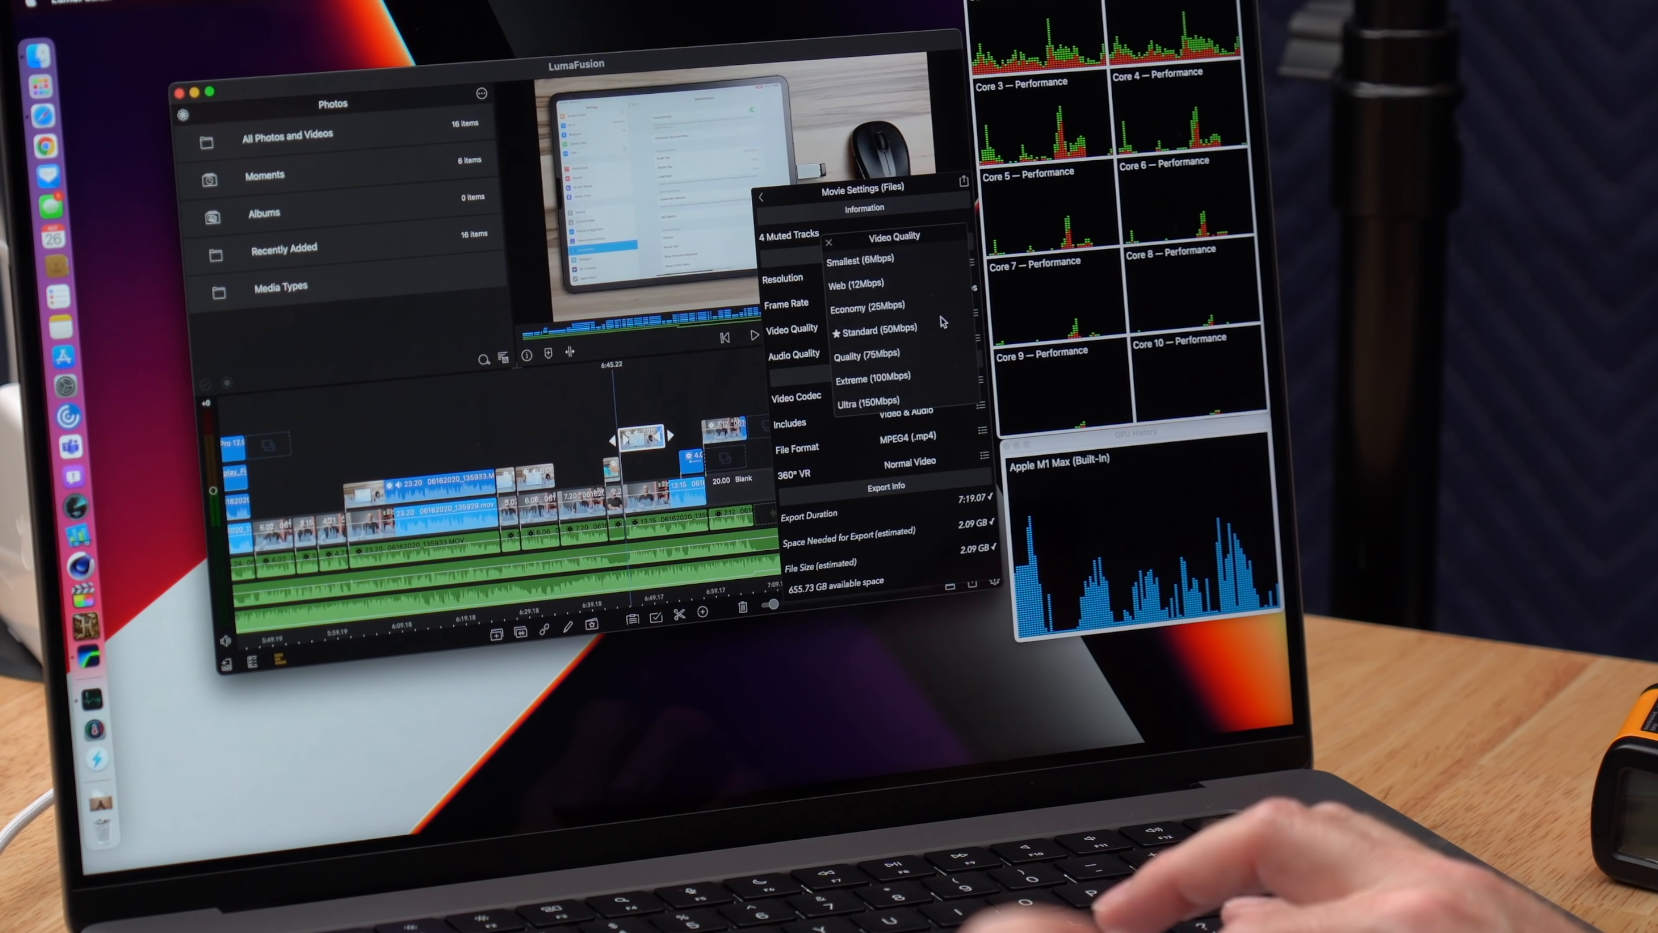
click(863, 401)
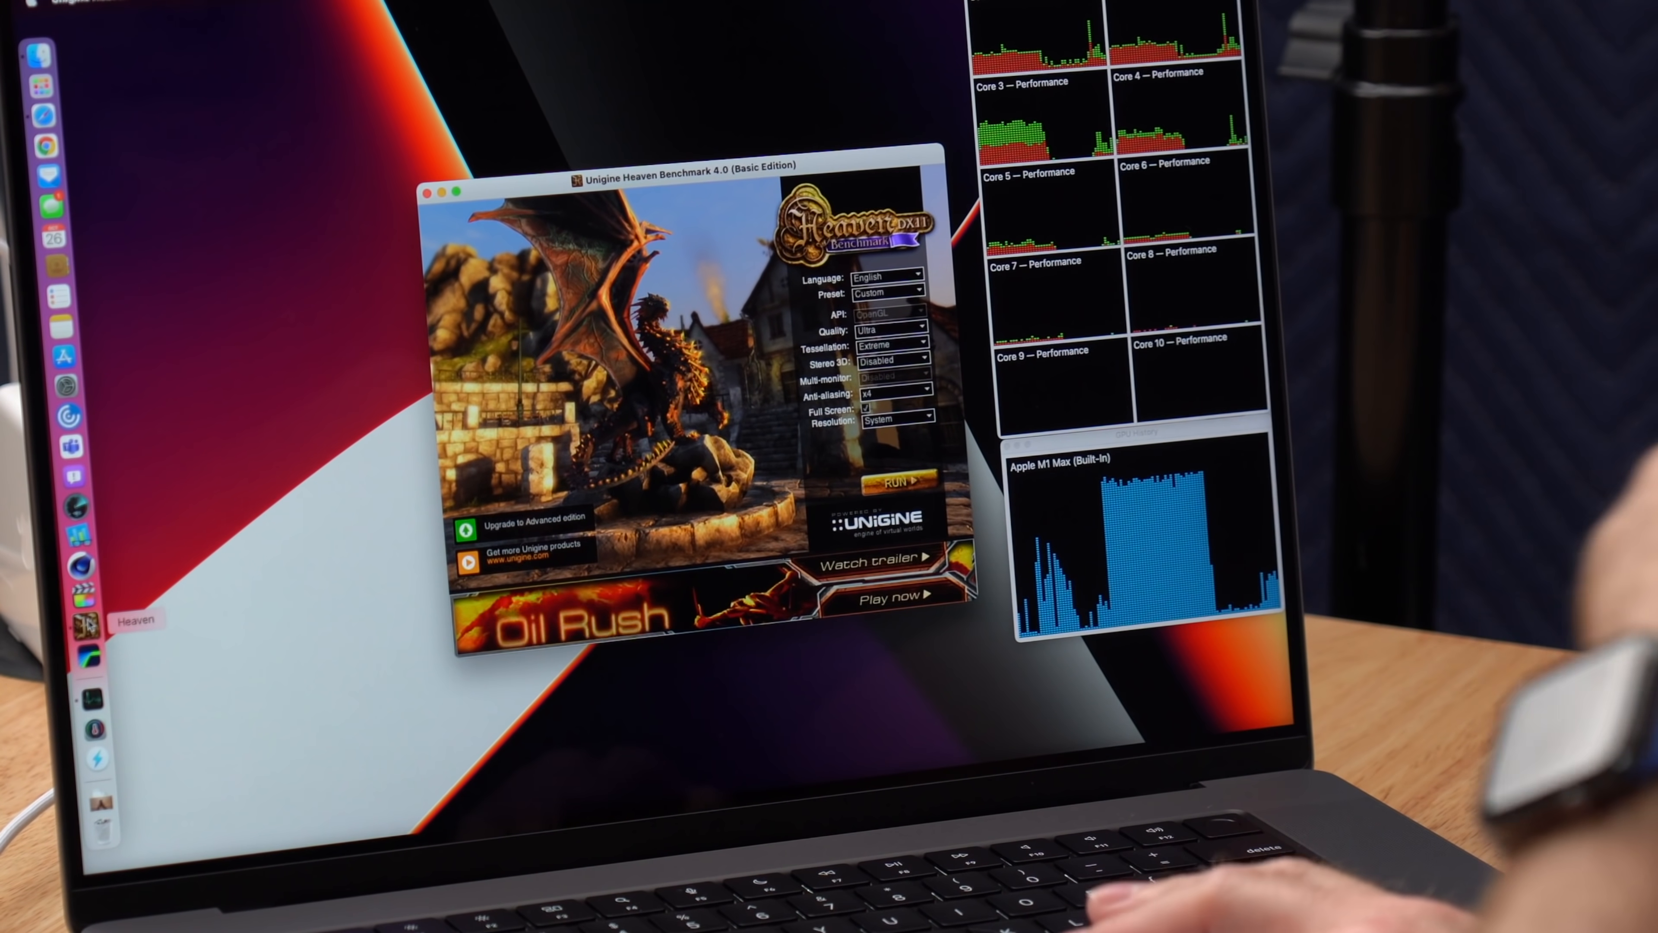
Apply the Extreme preset for 1600x900, Ultra quality, Extreme tessellation and x8 anti-aliasing, and start the run.
click(890, 292)
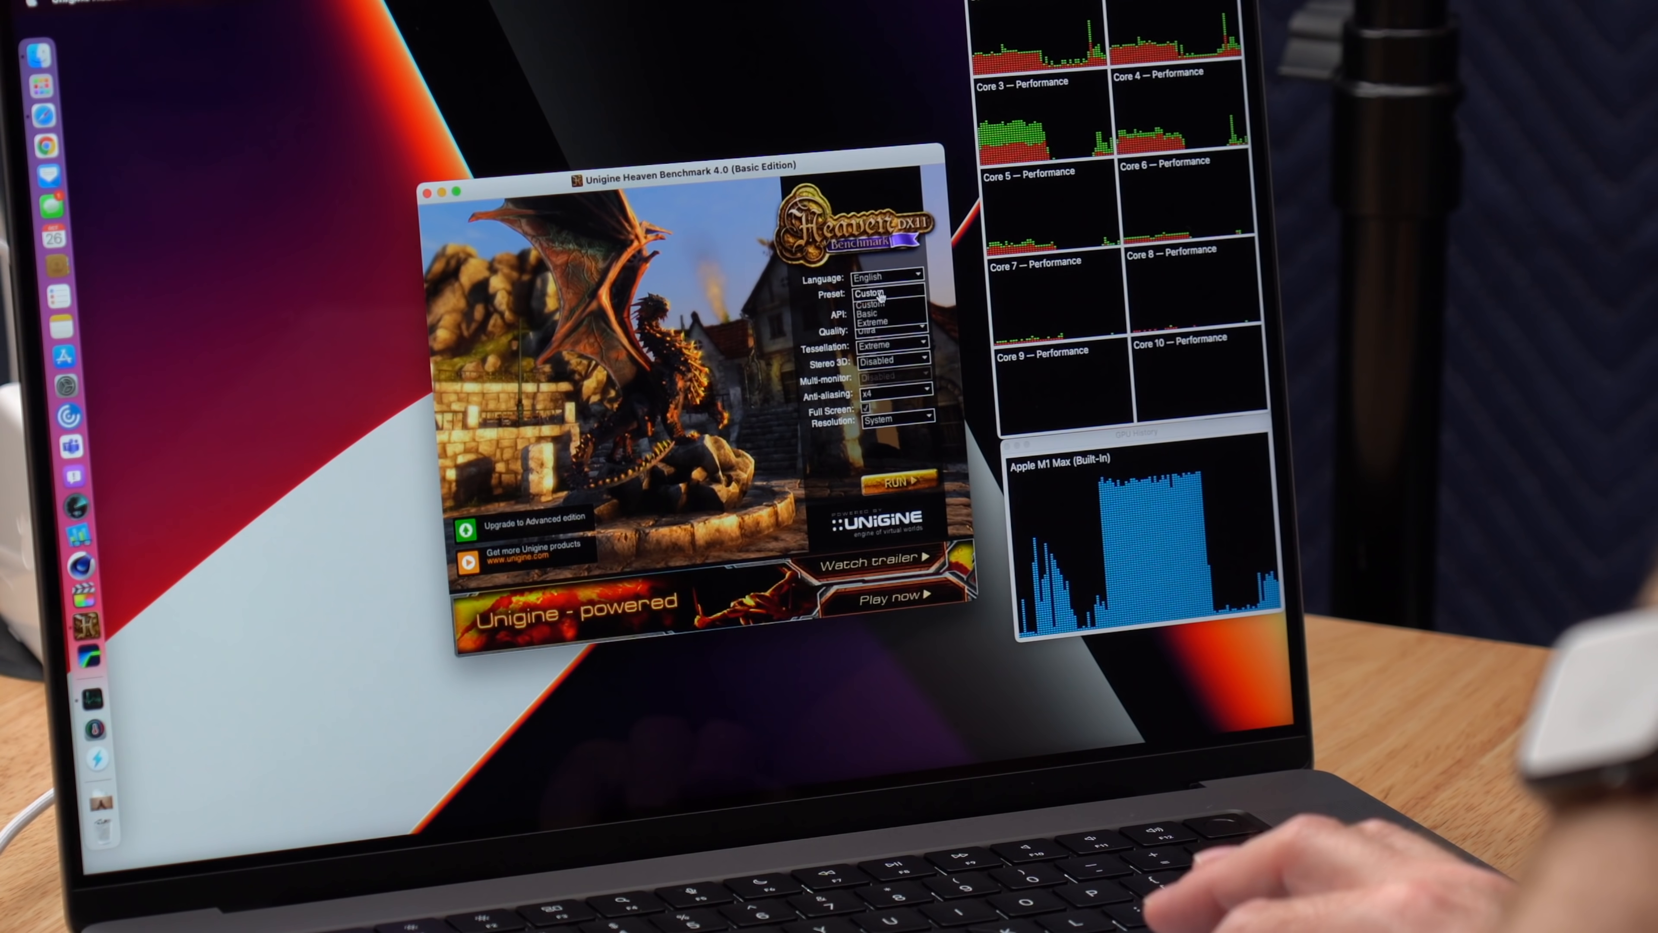
click(876, 322)
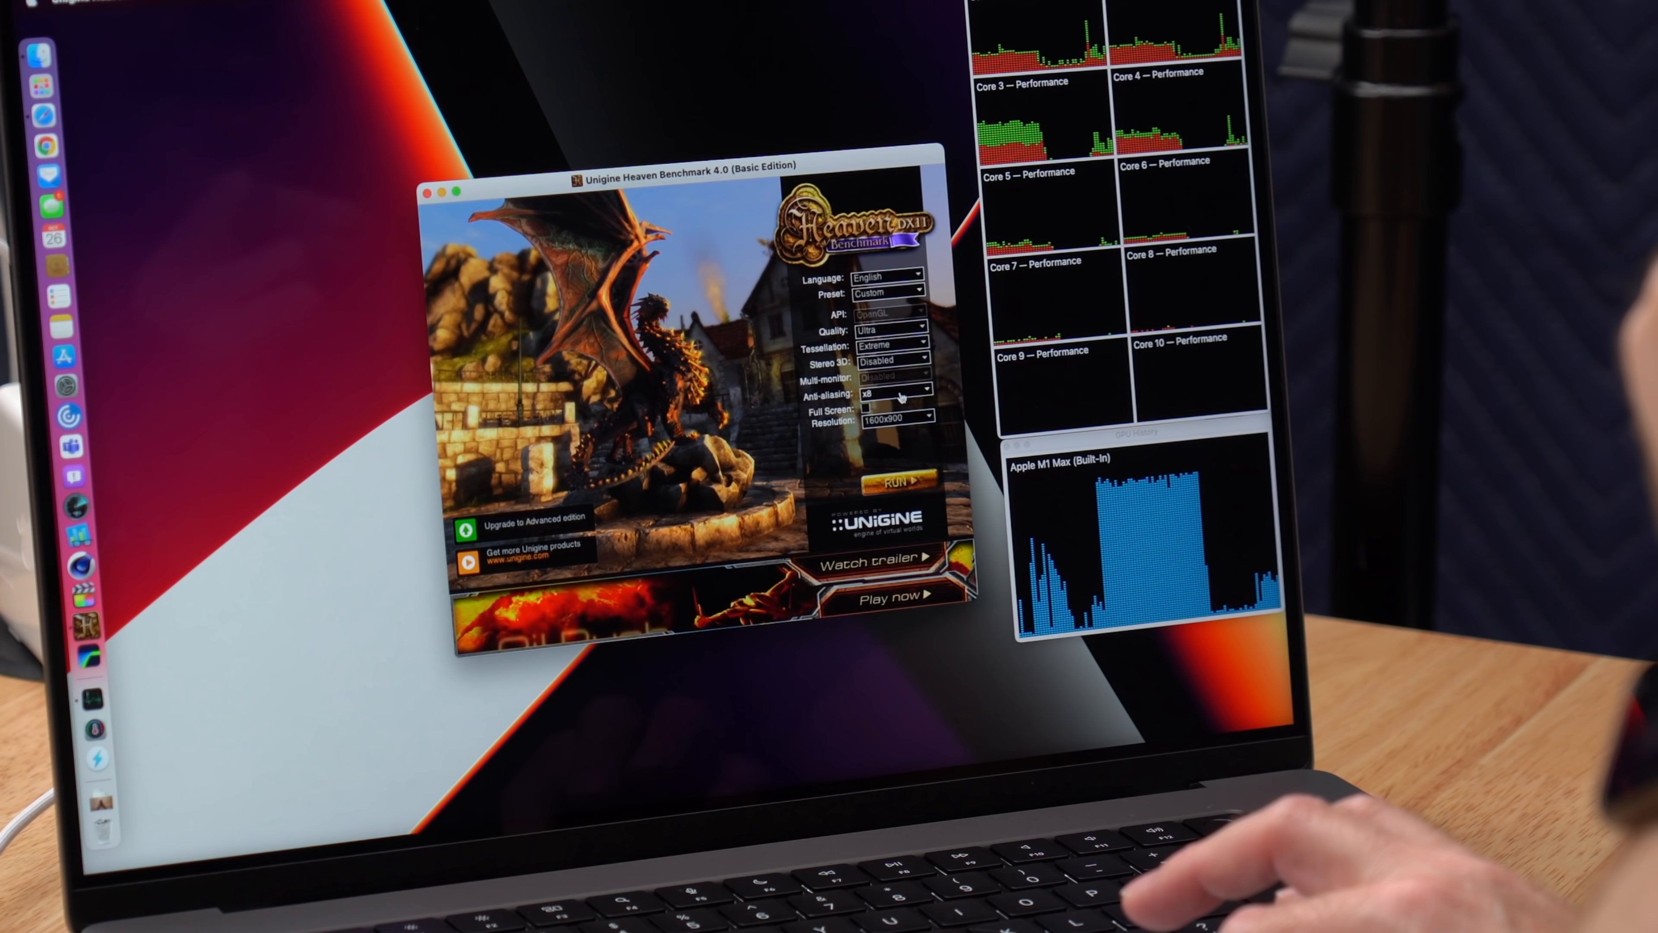
click(895, 394)
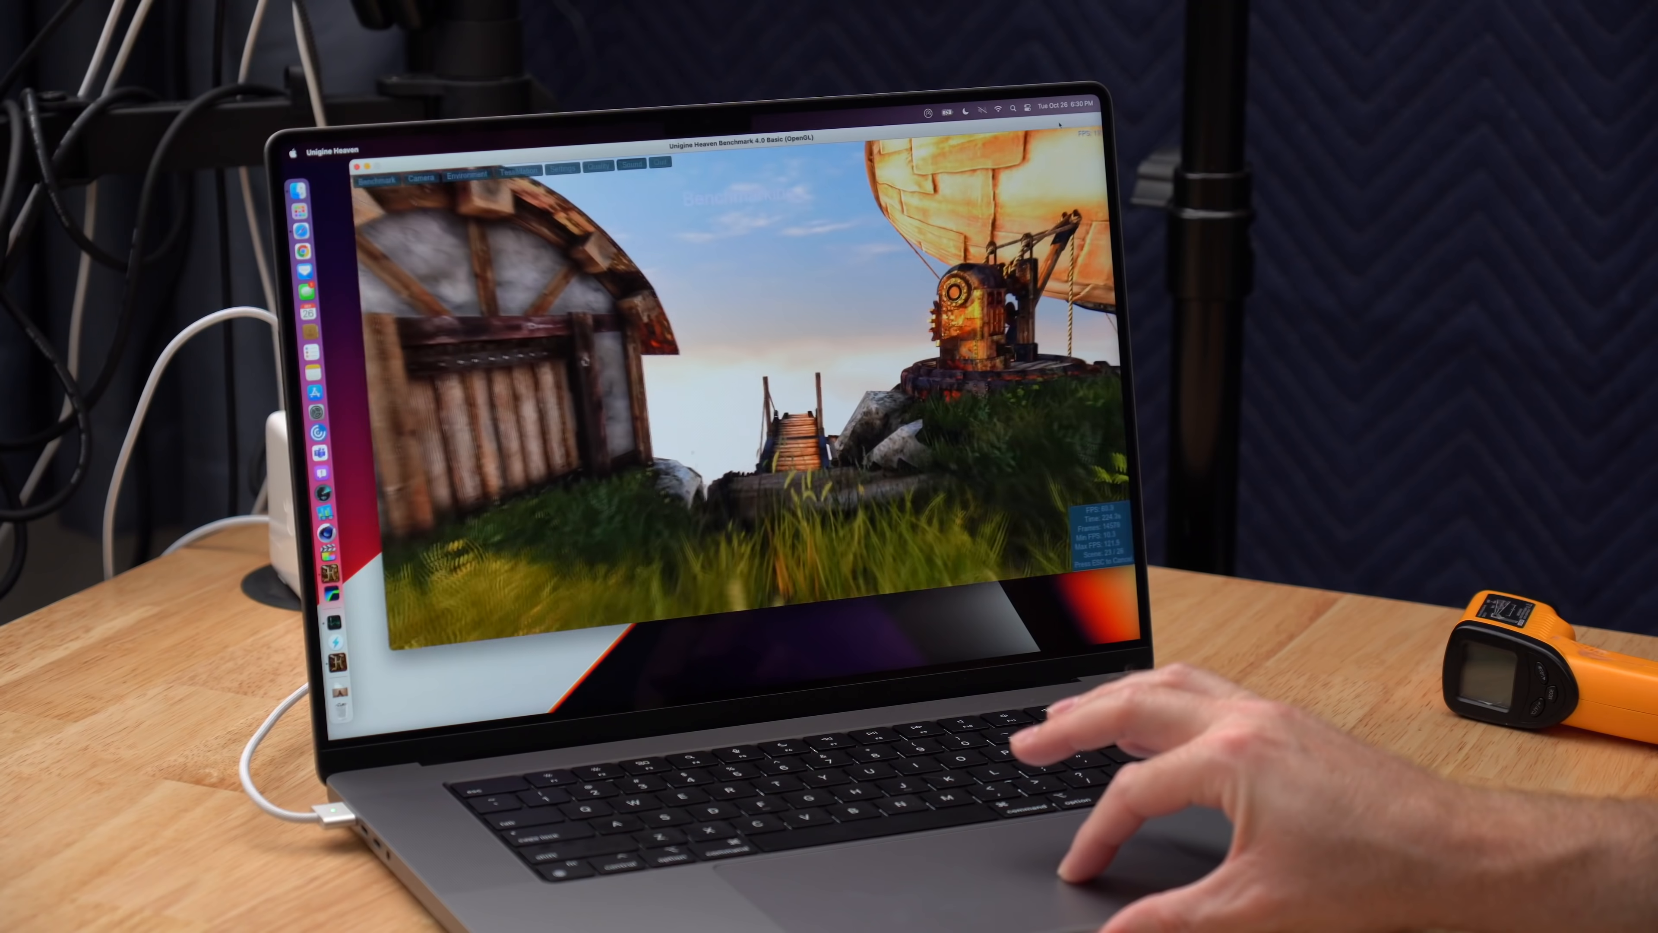
Show Activity Monitor's memory and energy statistics over the running Heaven benchmark.
click(927, 111)
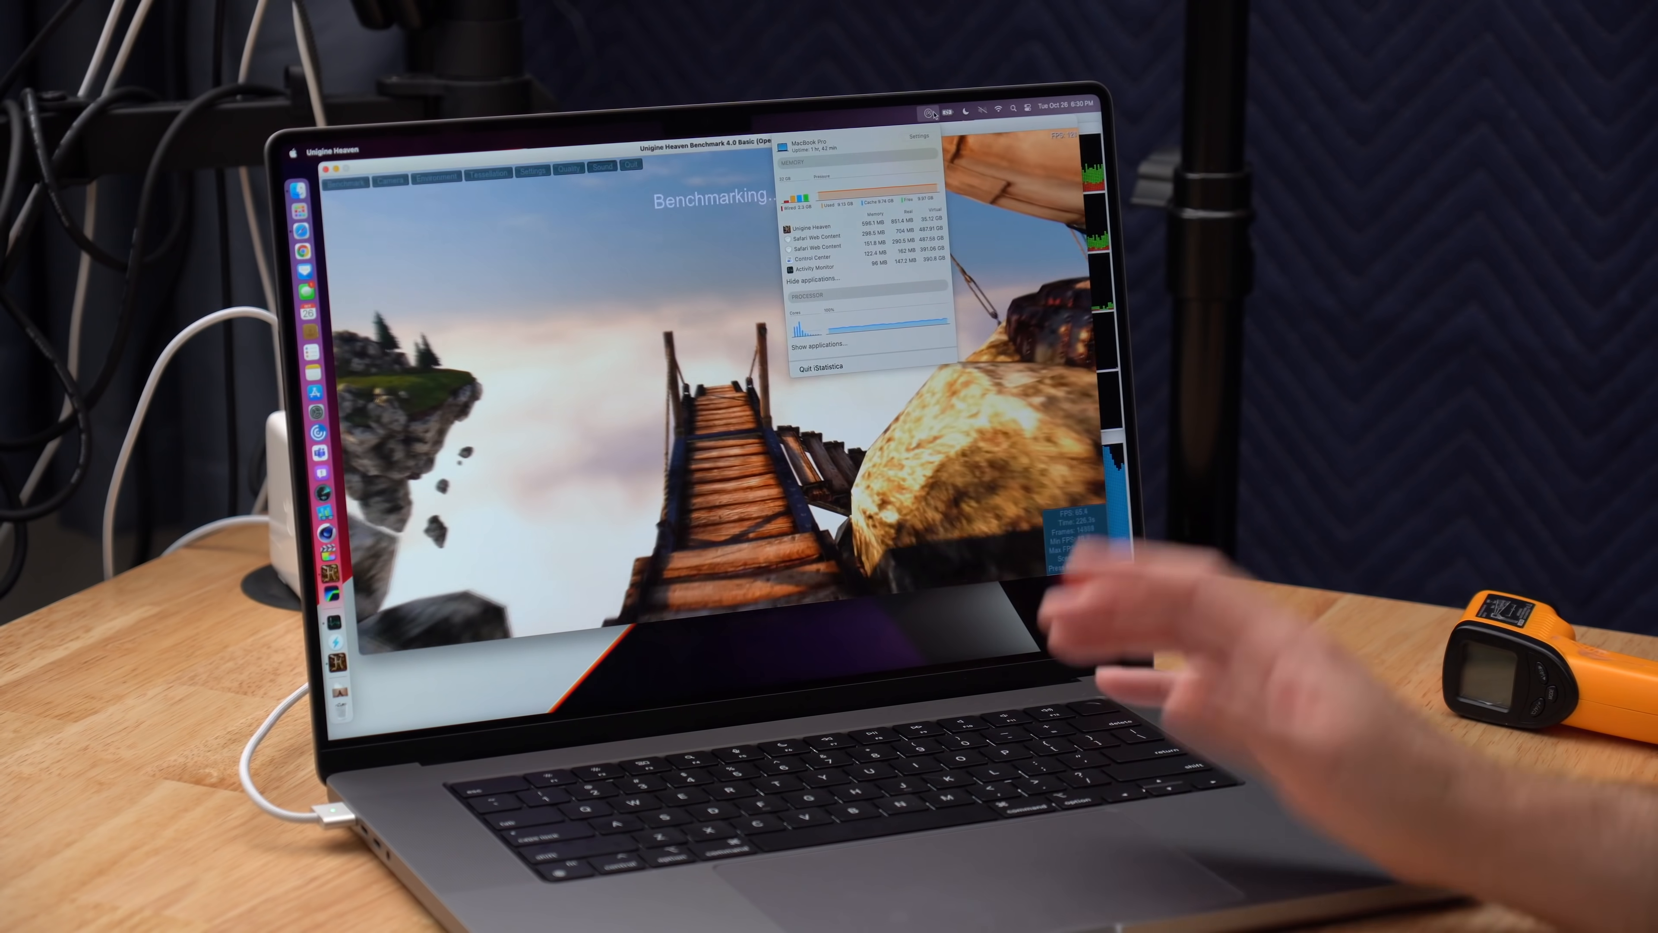